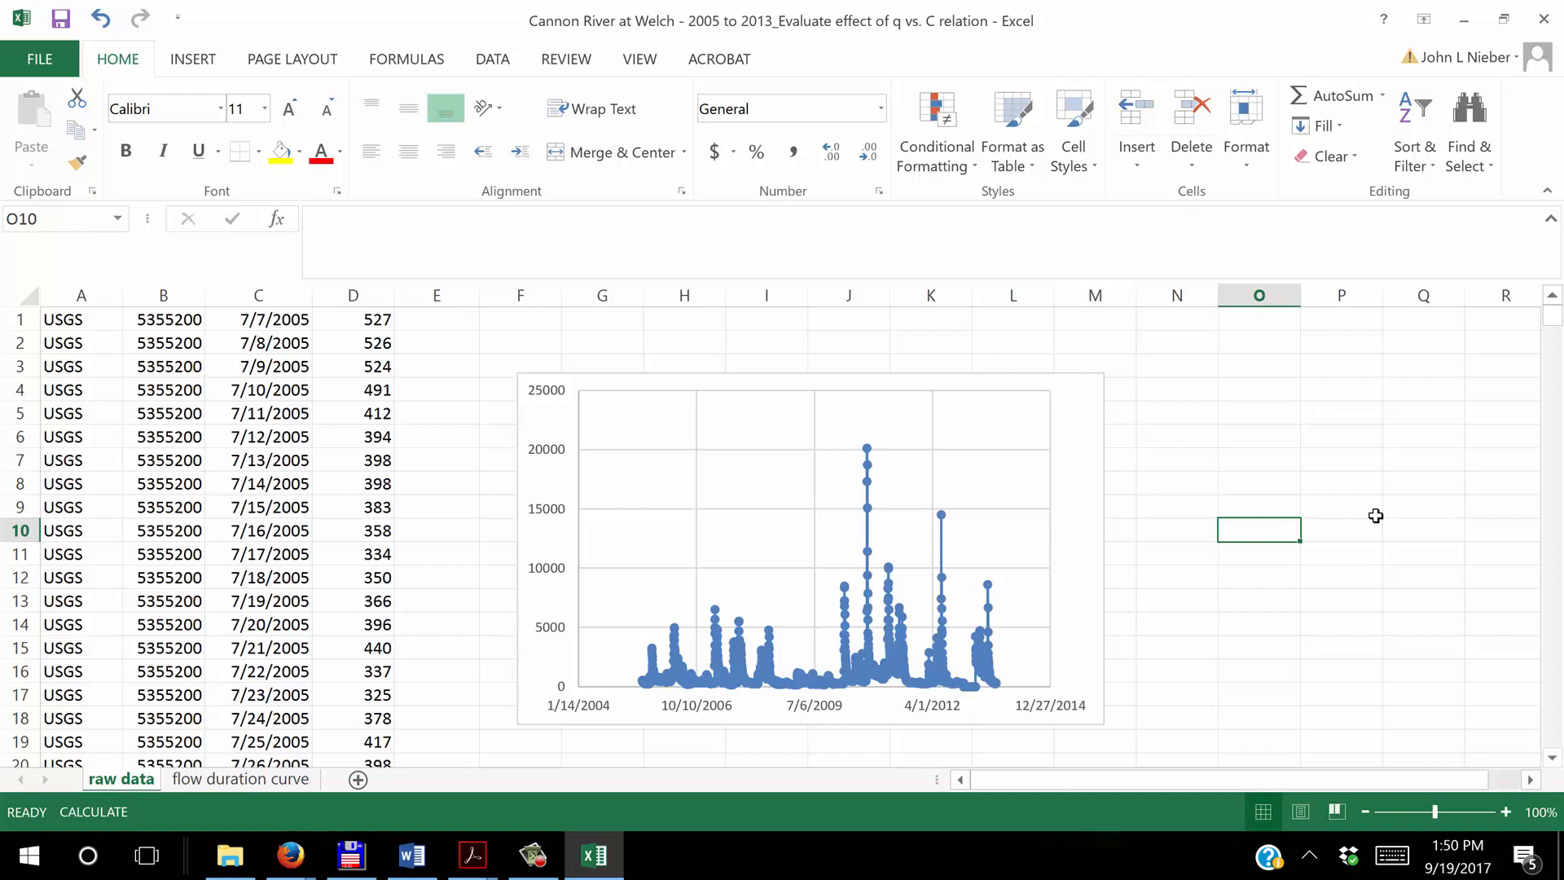
{"action": "mouse_move", "coordinate": [1302, 508]}
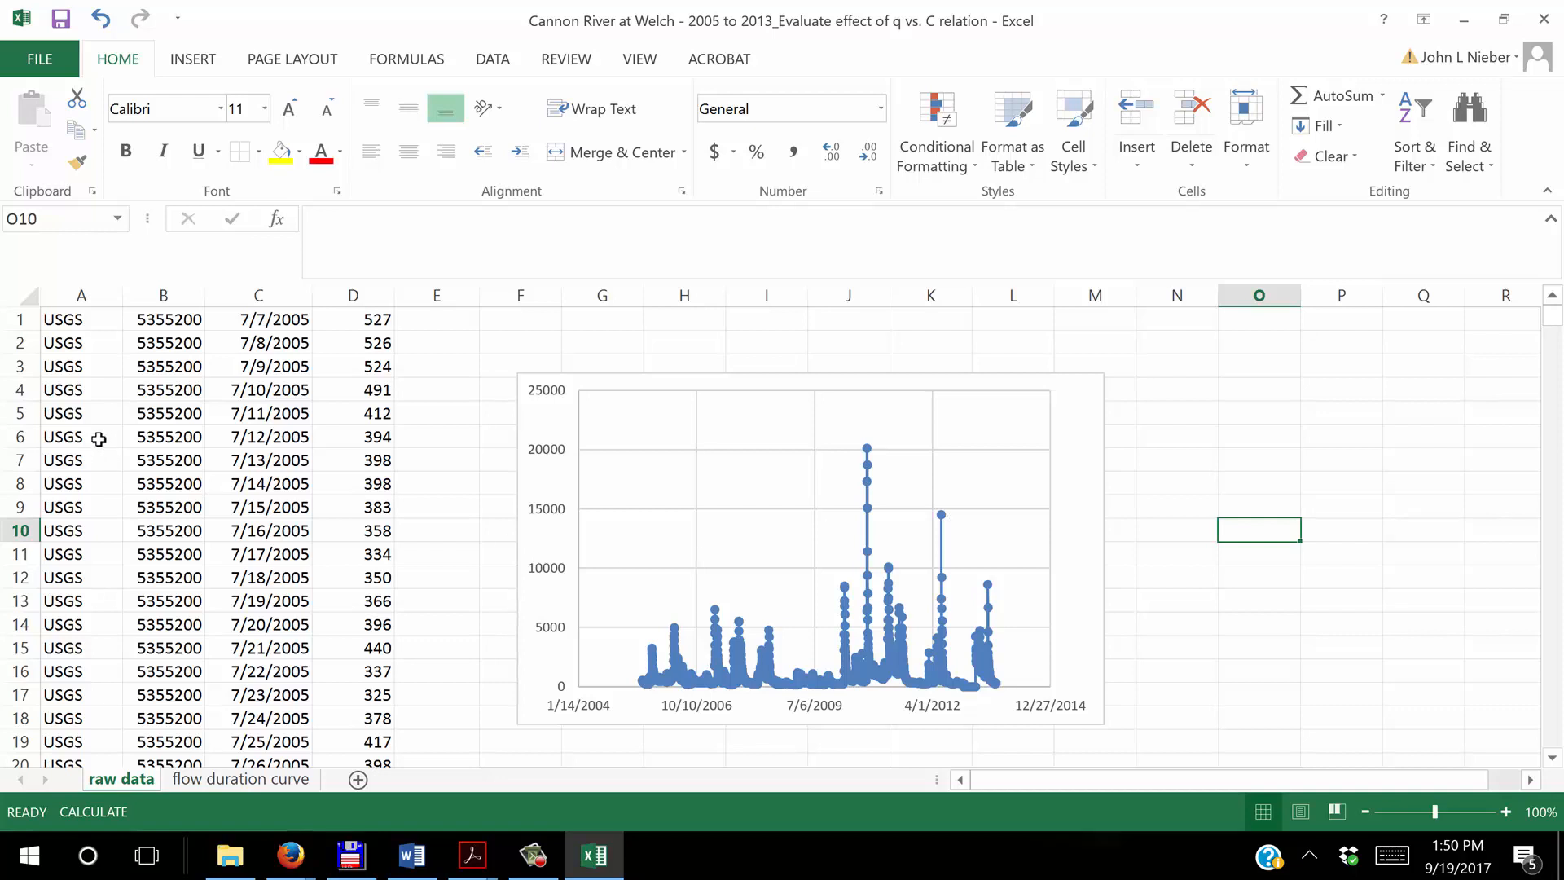
{"action": "mouse_move", "coordinate": [105, 319]}
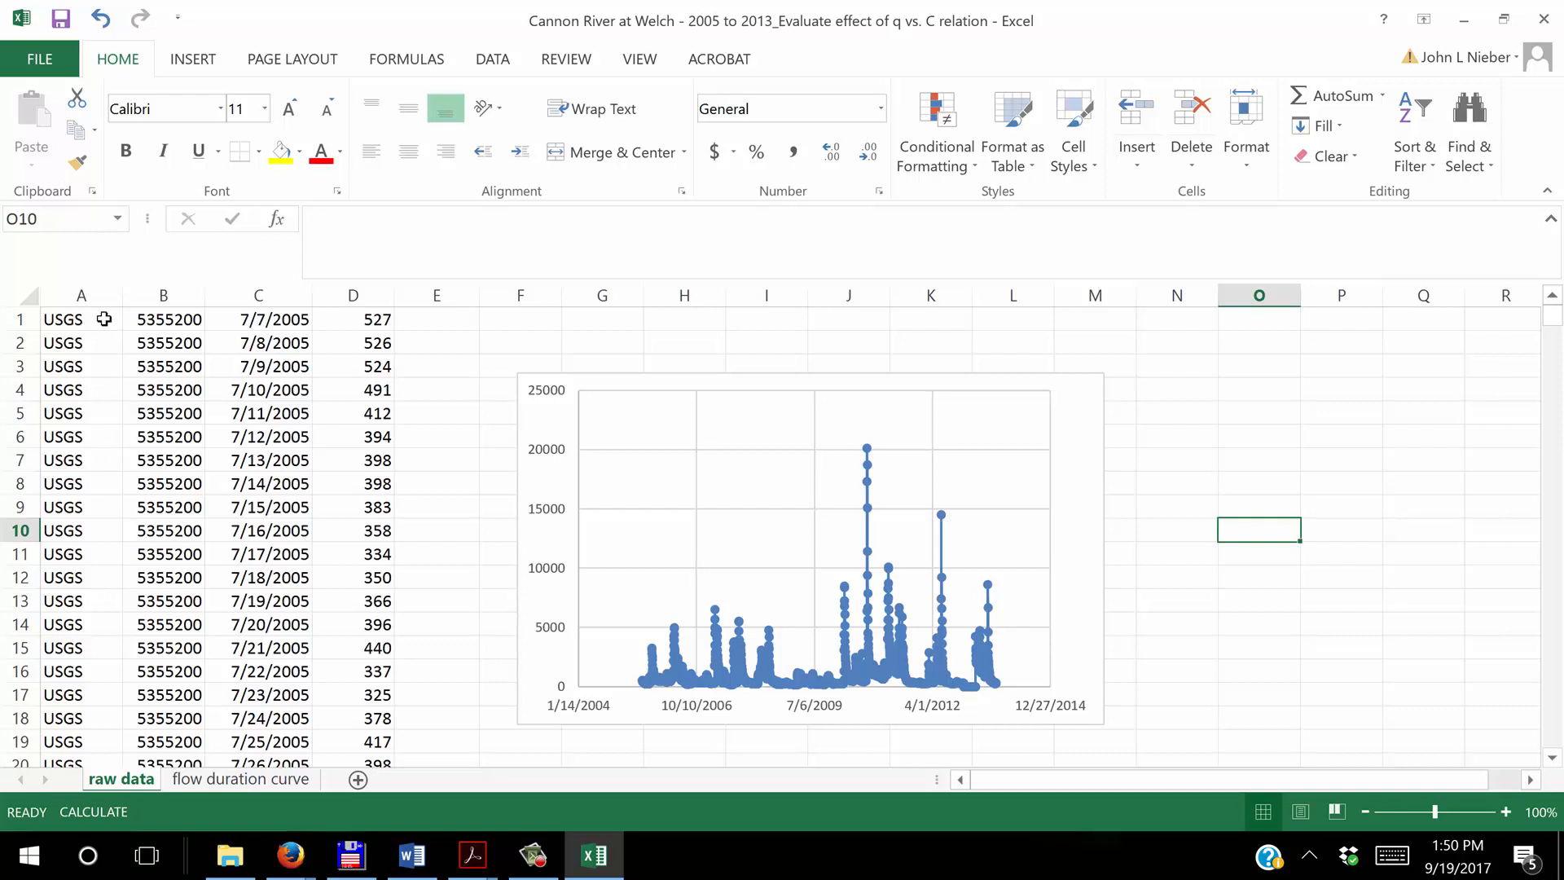
{"action": "mouse_move", "coordinate": [78, 348]}
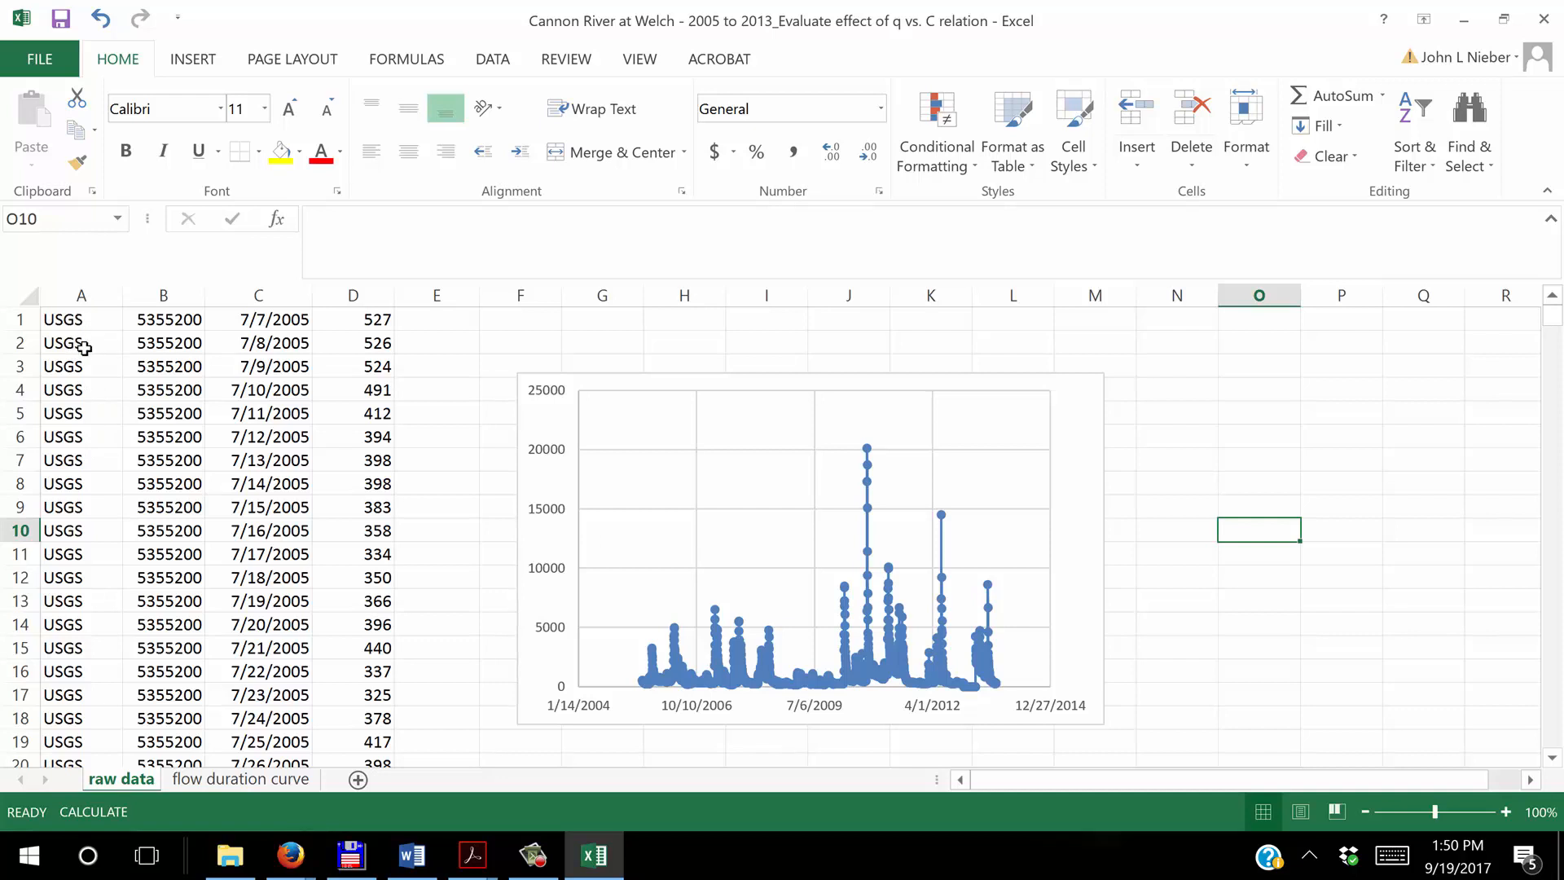
{"action": "mouse_move", "coordinate": [134, 315]}
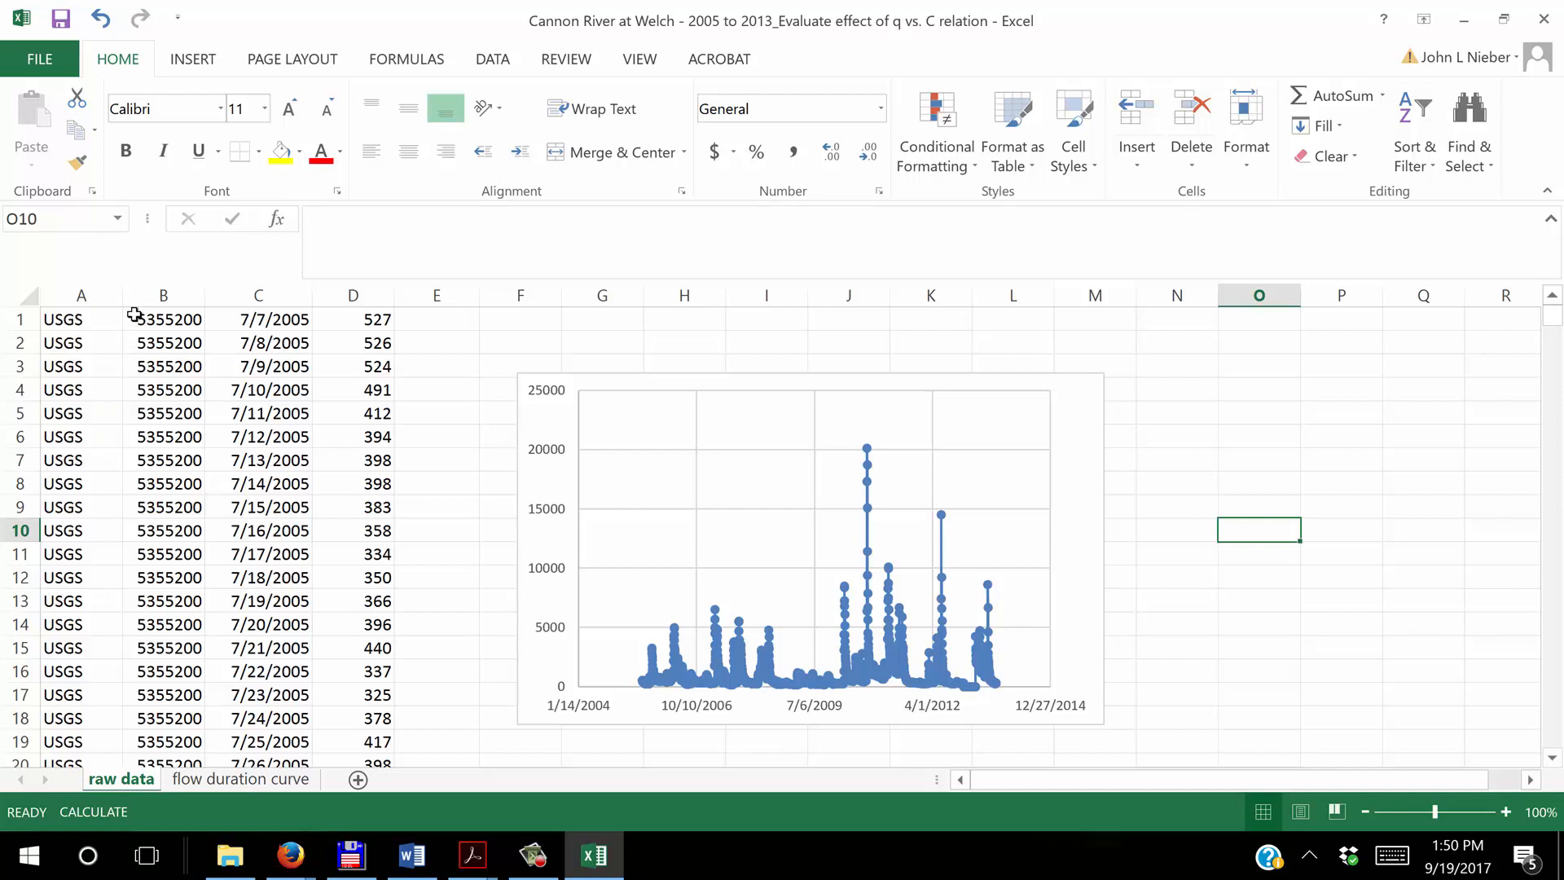
{"action": "mouse_move", "coordinate": [137, 362]}
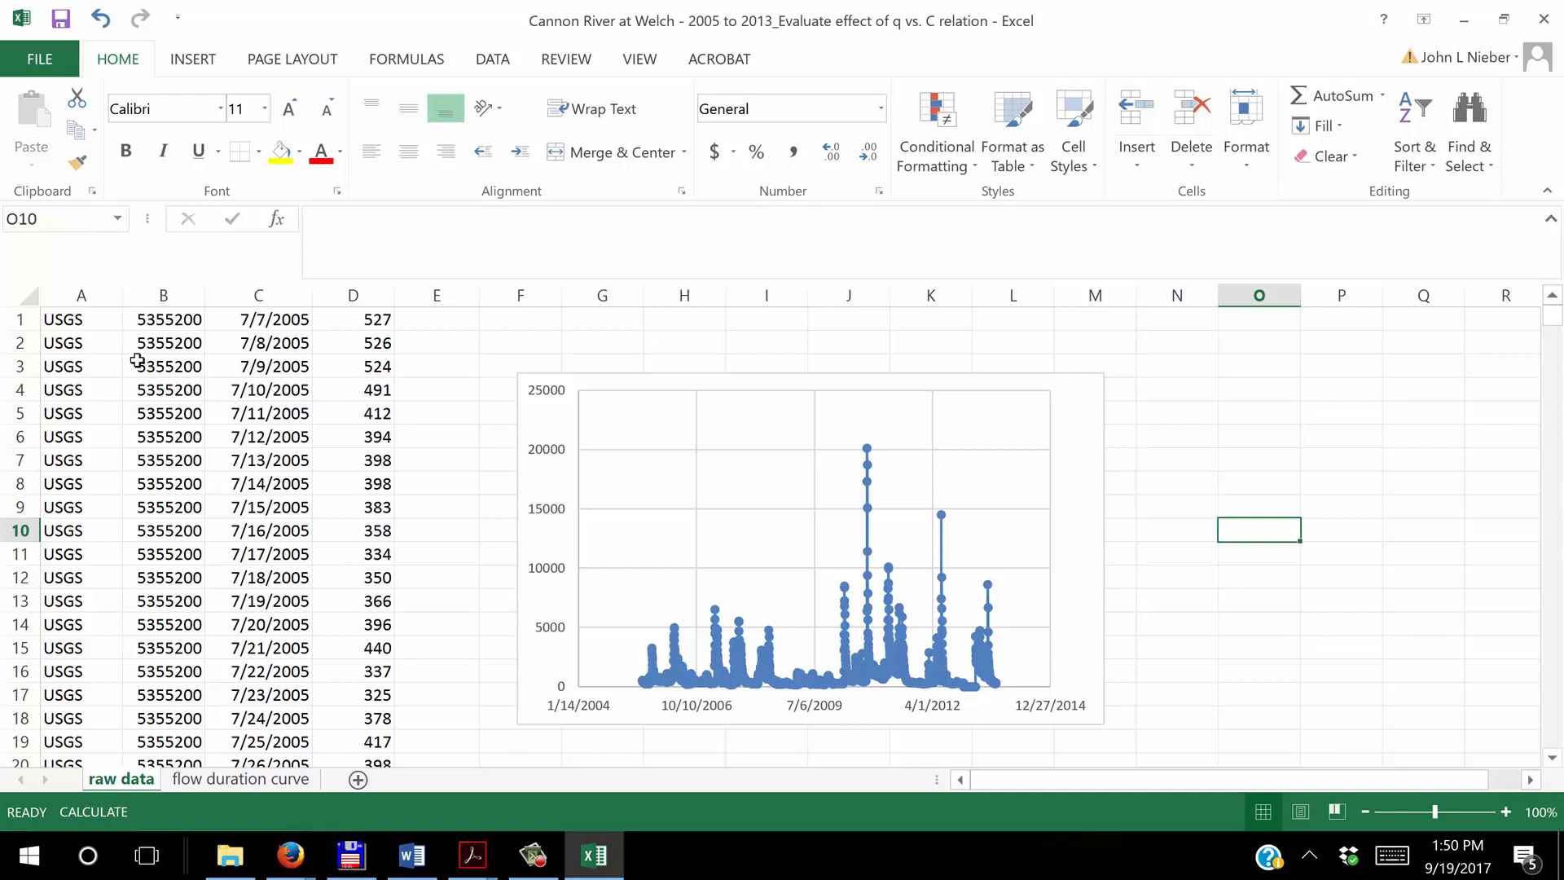
{"action": "mouse_move", "coordinate": [224, 320]}
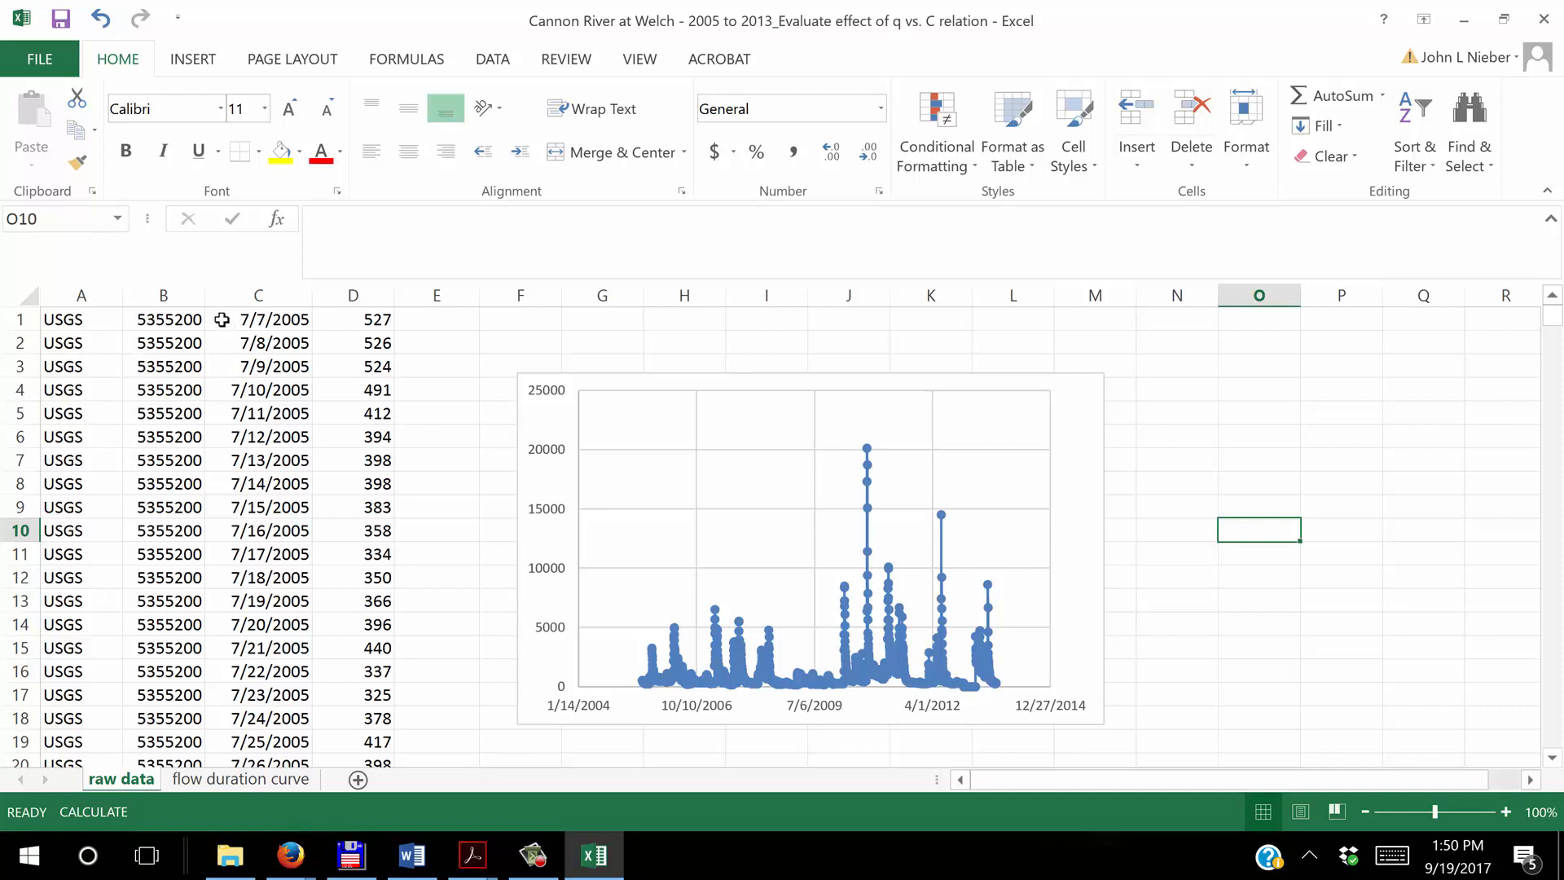
{"action": "mouse_move", "coordinate": [215, 316]}
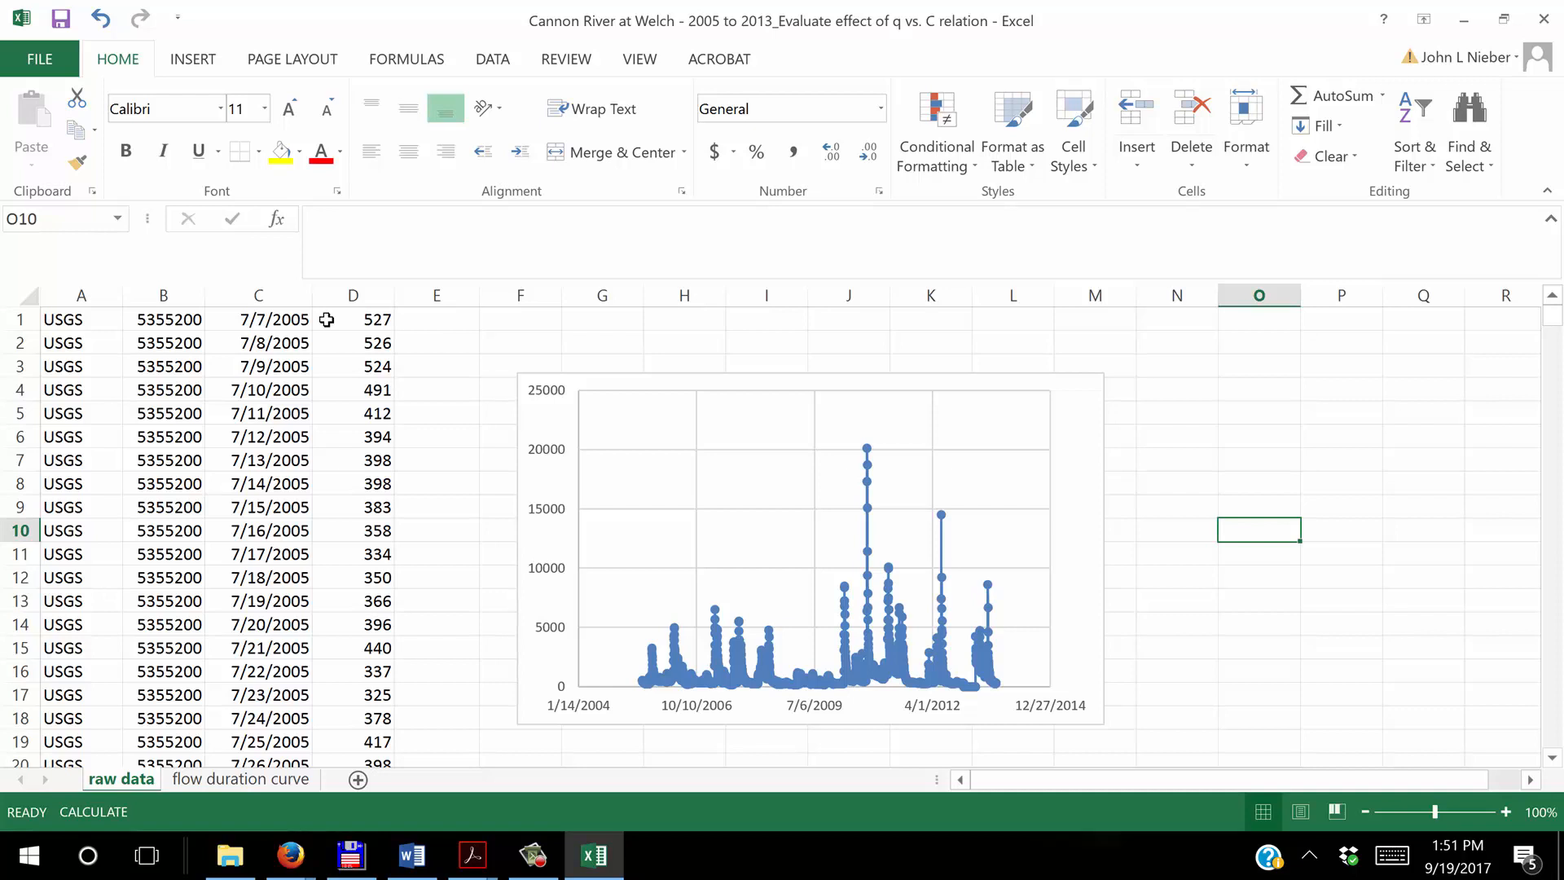
{"action": "mouse_move", "coordinate": [516, 476]}
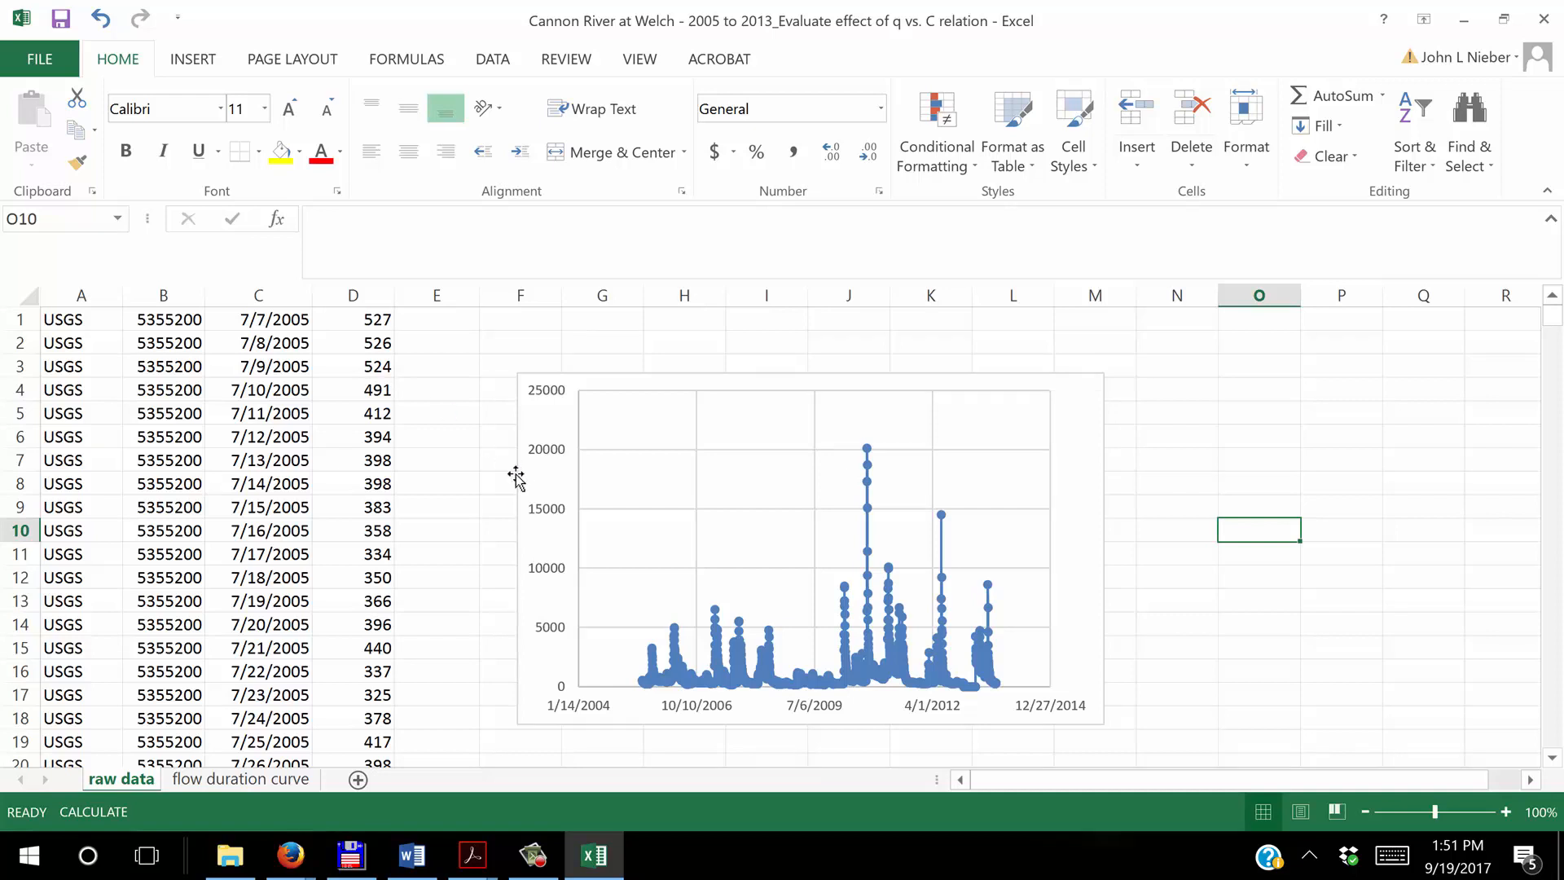
{"action": "mouse_move", "coordinate": [460, 533]}
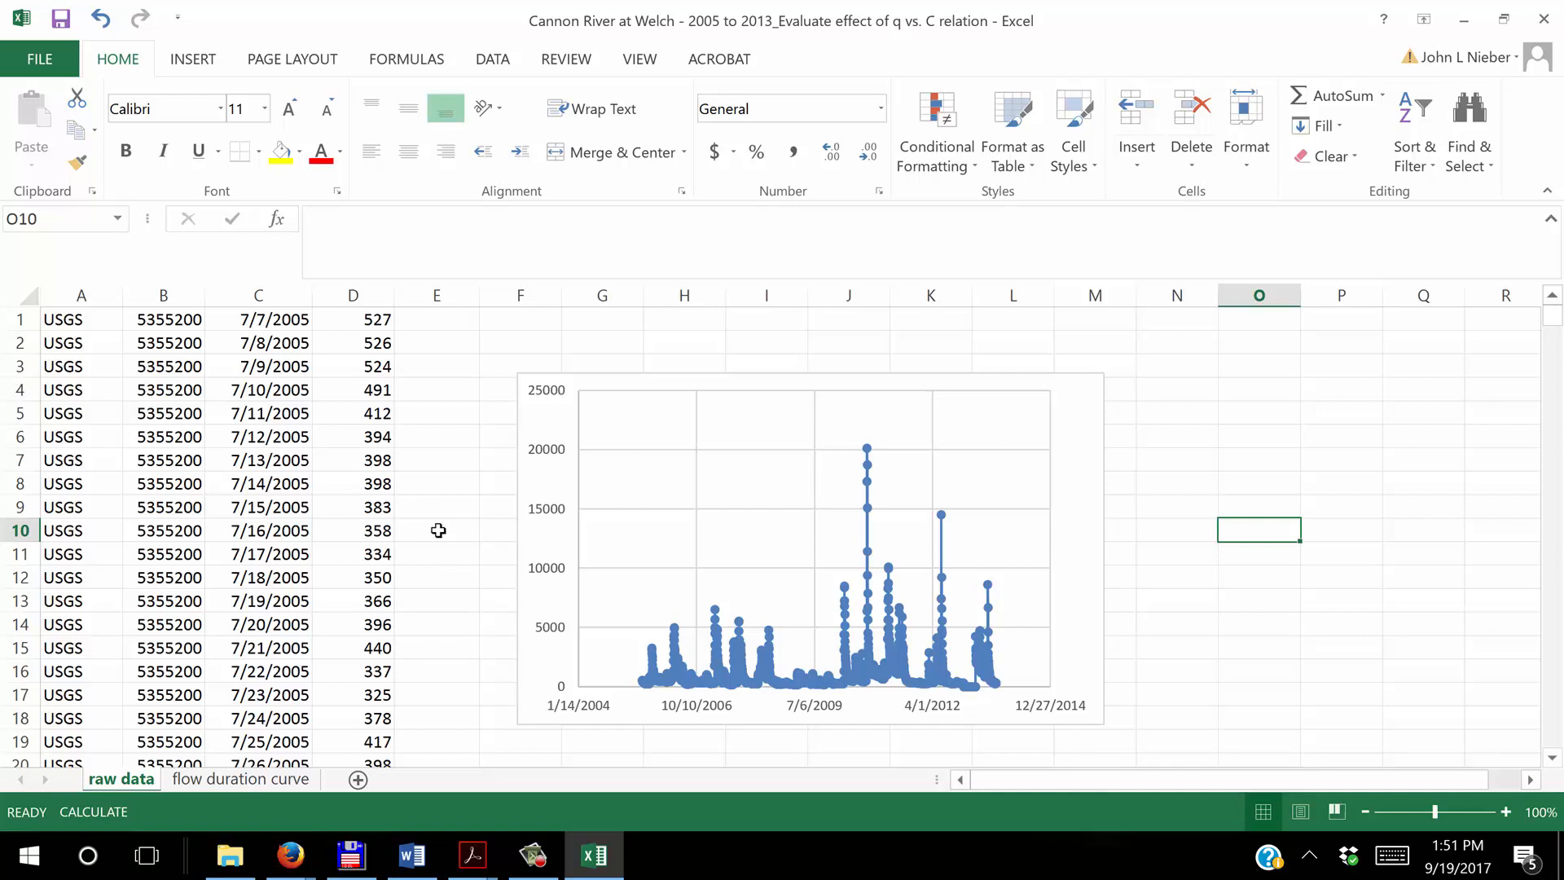
{"action": "mouse_move", "coordinate": [437, 548]}
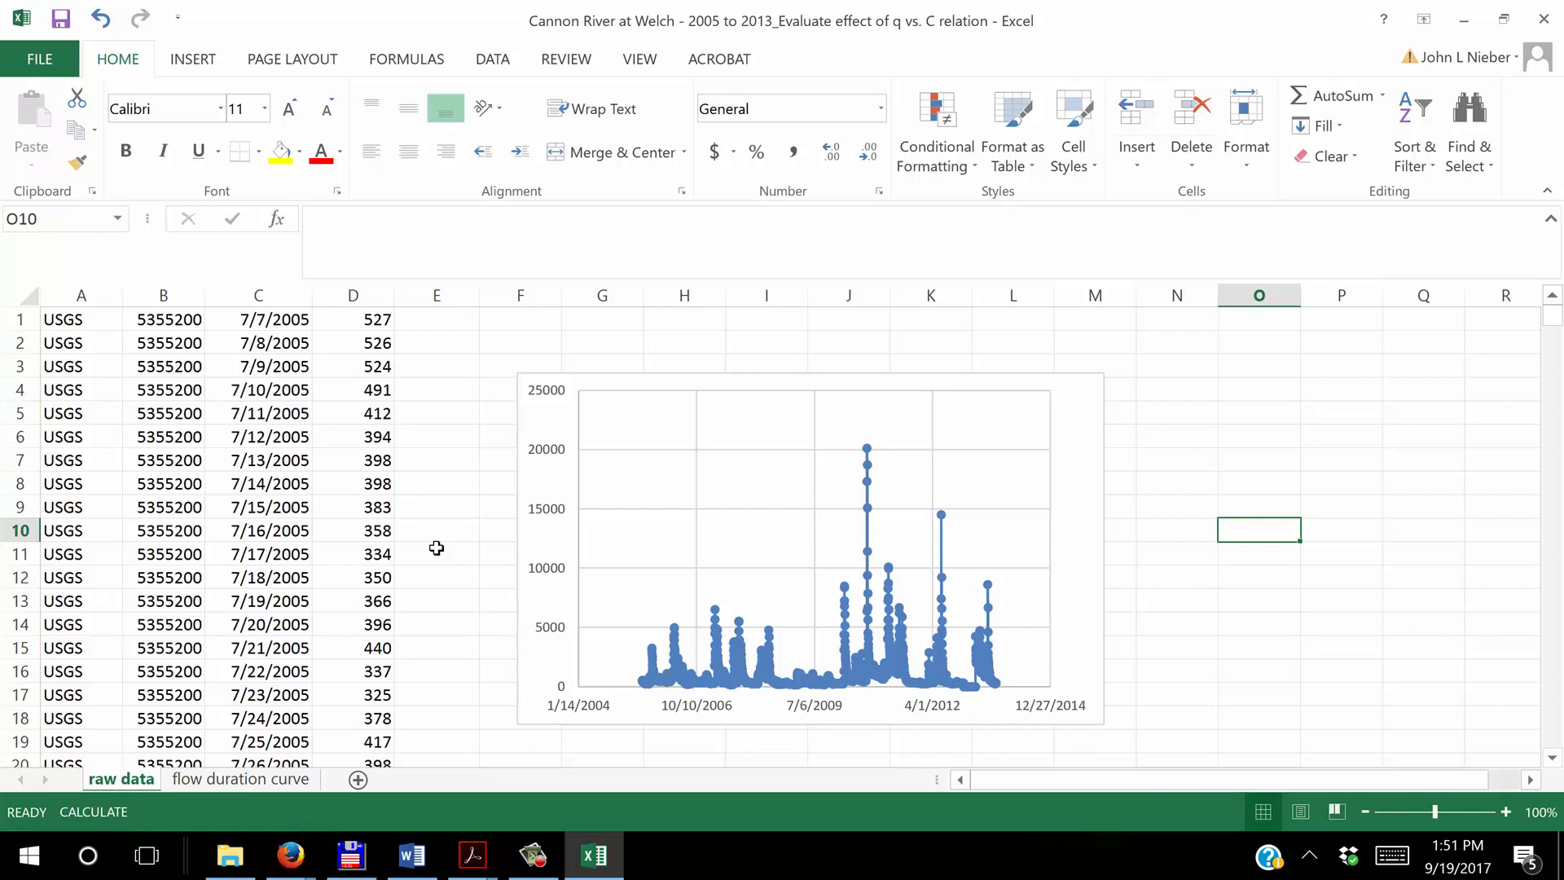
{"action": "mouse_move", "coordinate": [296, 746]}
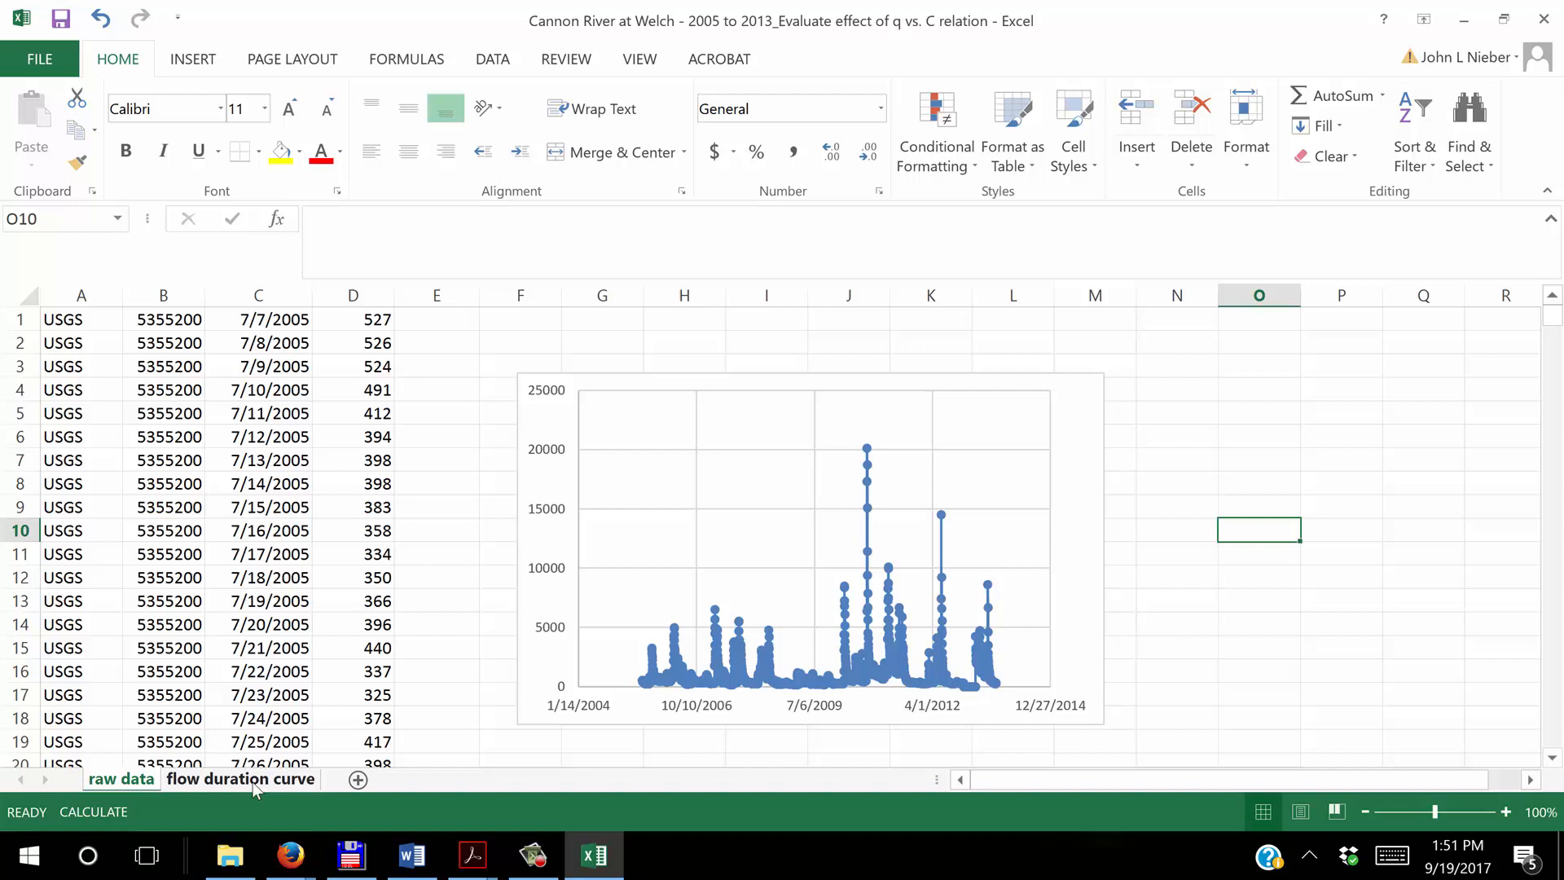
Switch to the 'flow duration curve' sheet with its ranked flows and statistics block.
{"action": "left_click", "coordinate": [240, 779]}
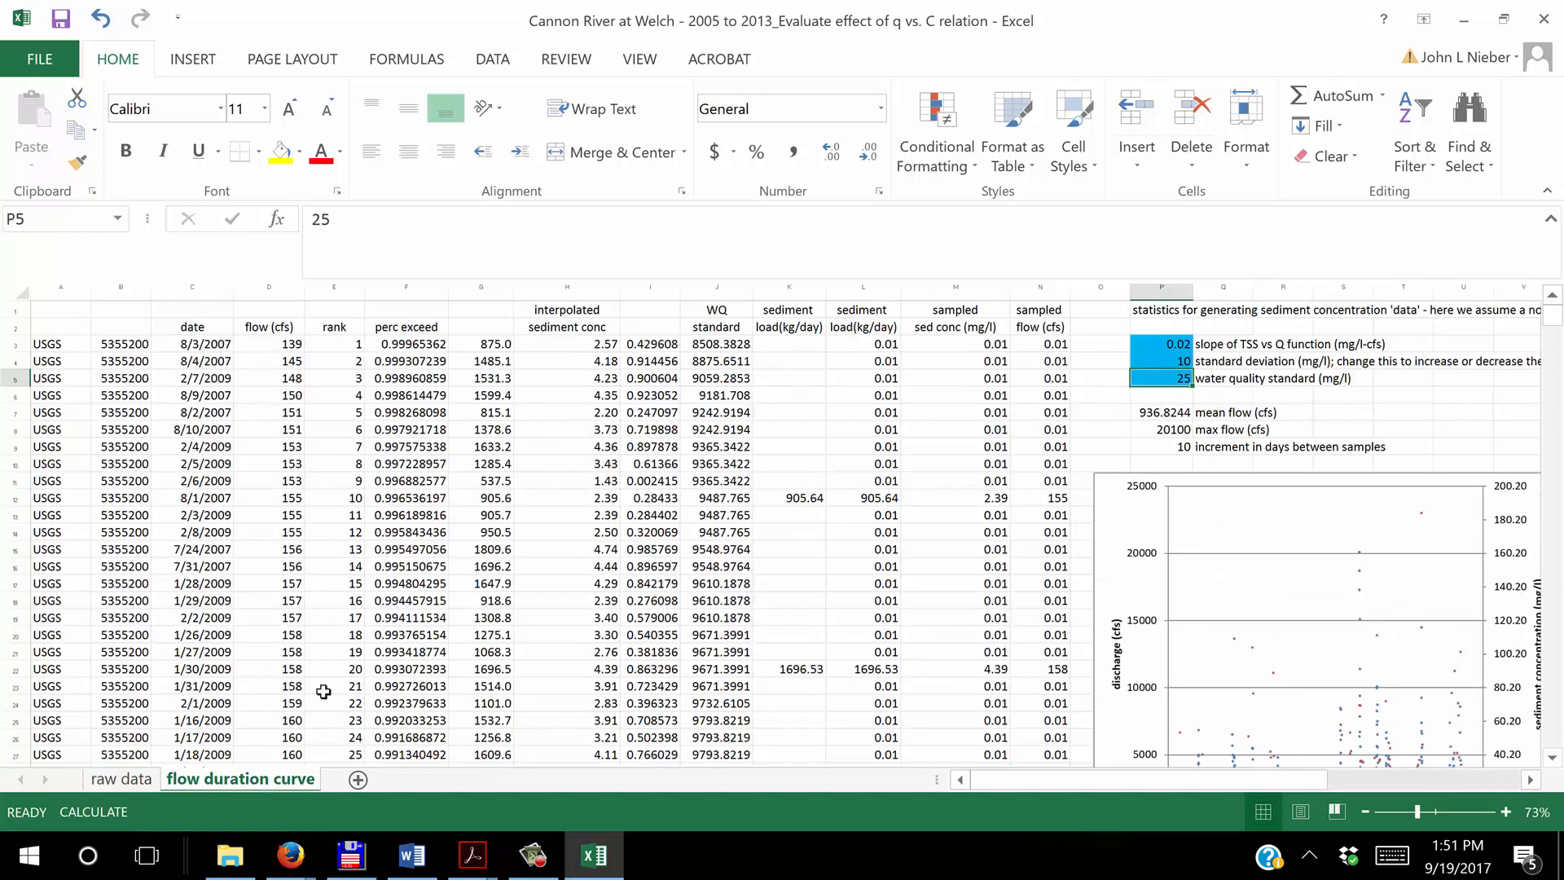
{"action": "mouse_move", "coordinate": [45, 344]}
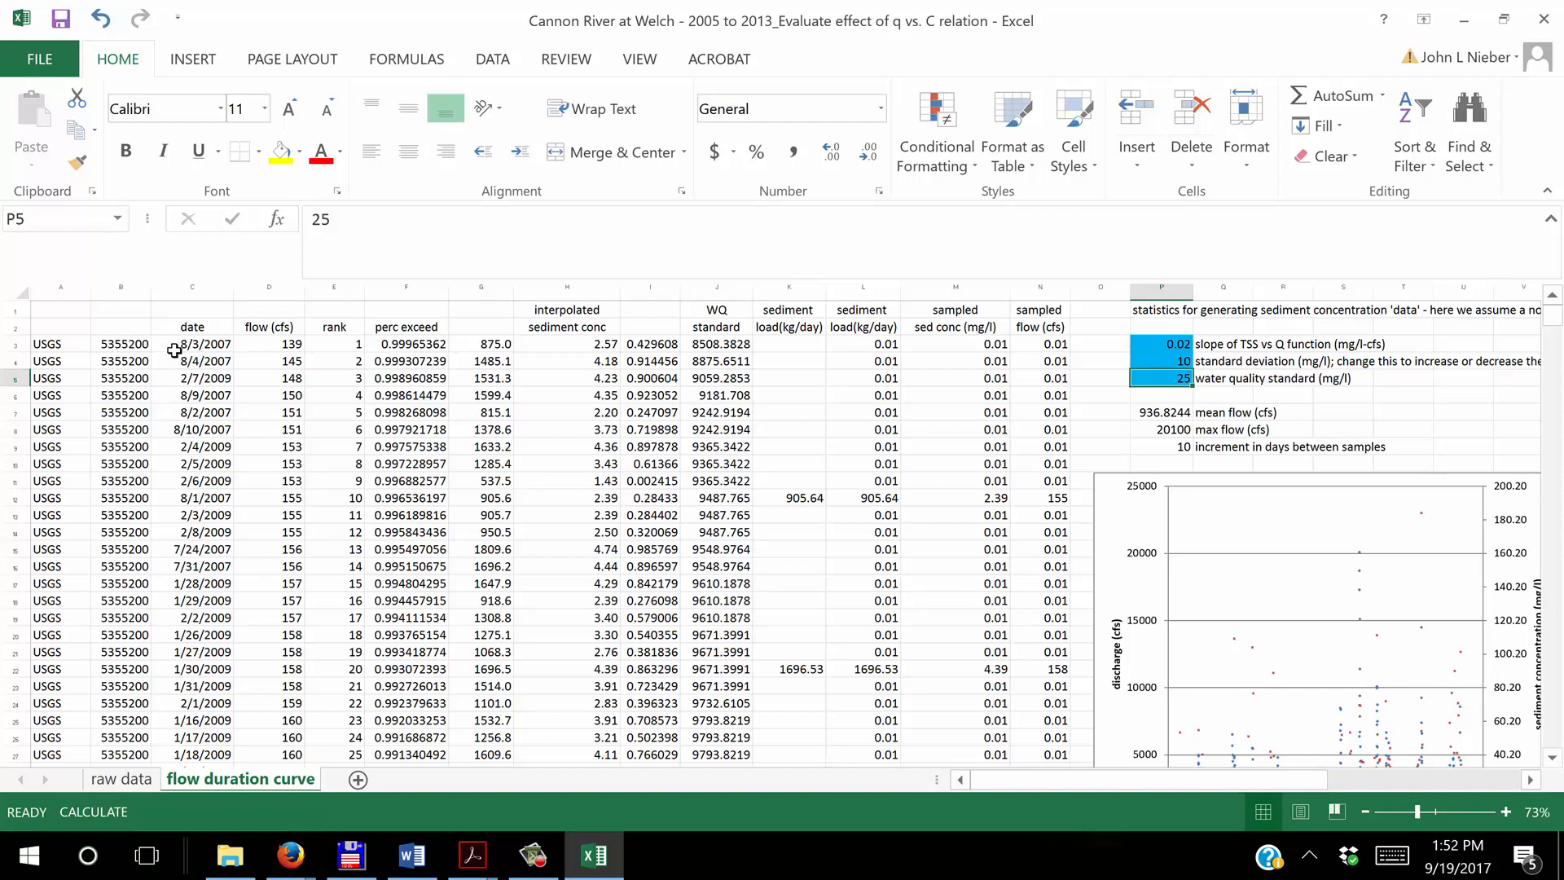
{"action": "mouse_move", "coordinate": [168, 338]}
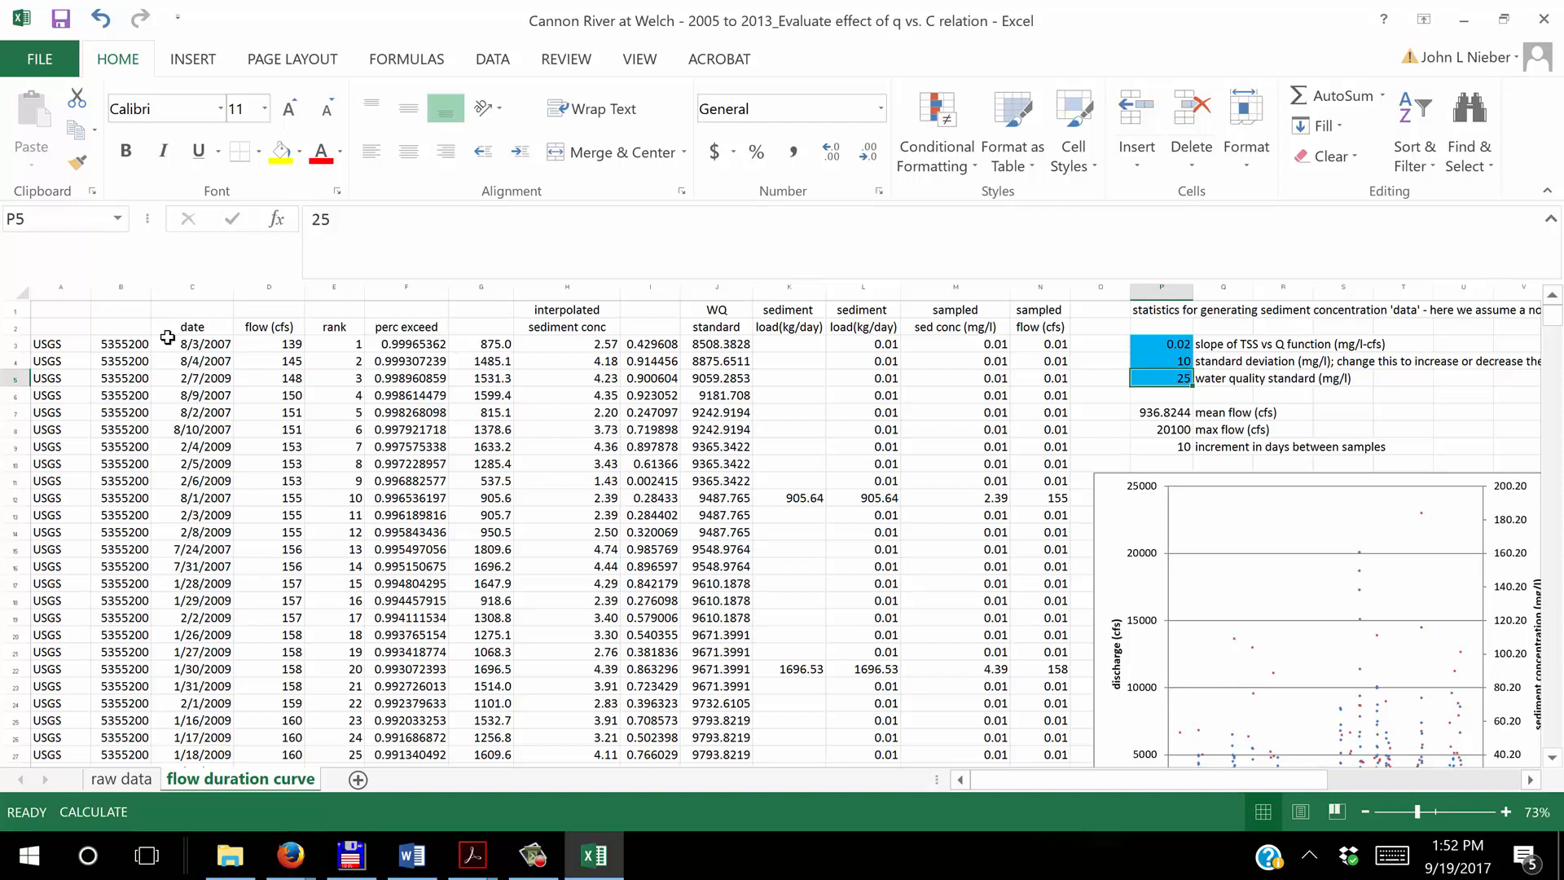
{"action": "mouse_move", "coordinate": [163, 345]}
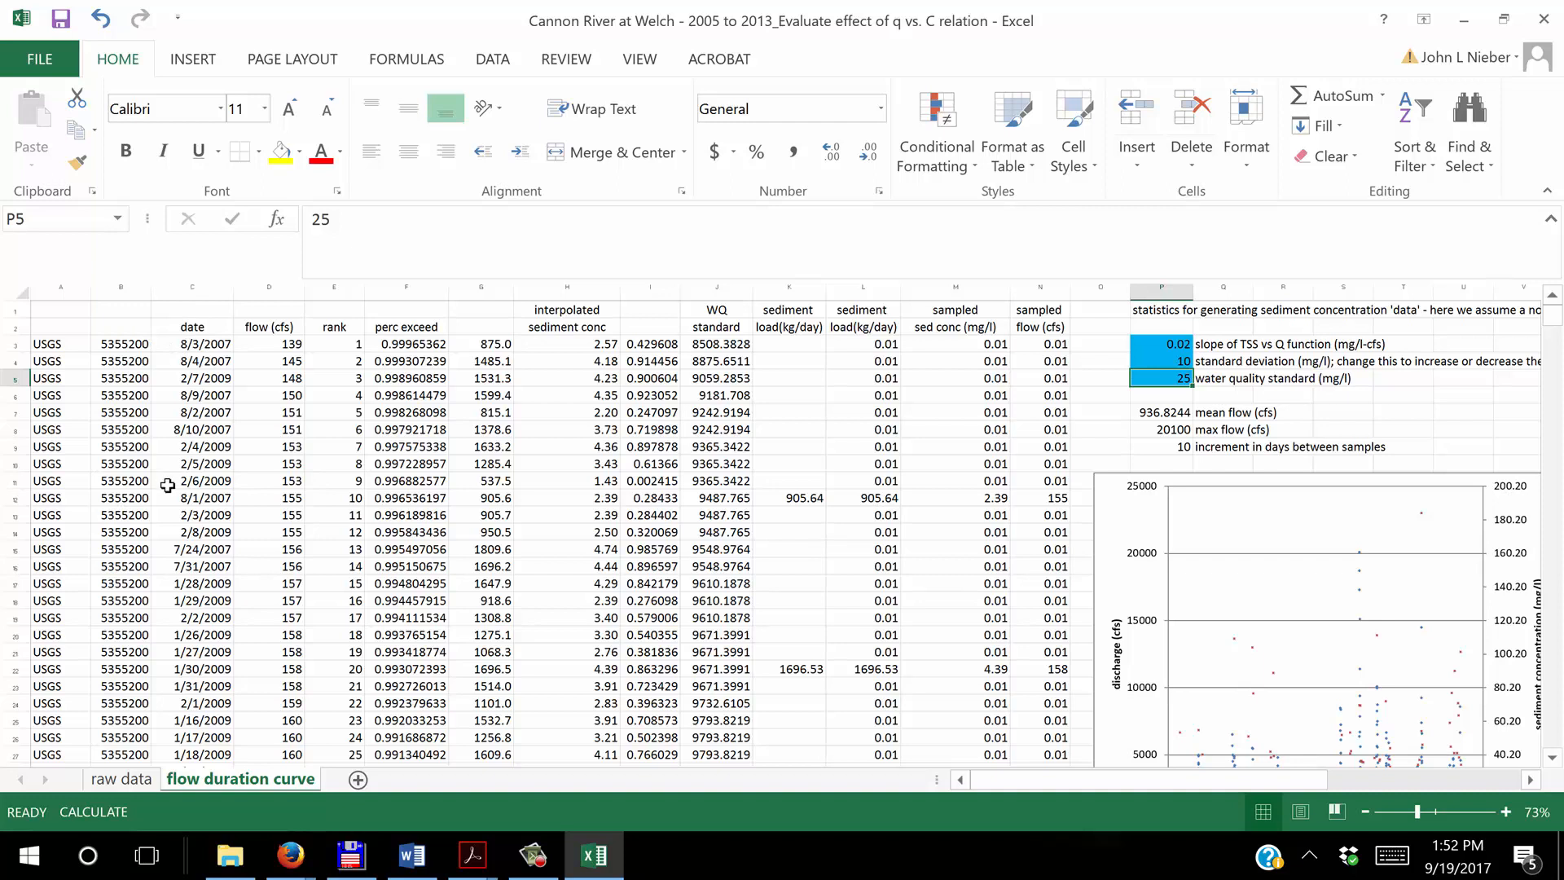
{"action": "mouse_move", "coordinate": [256, 423]}
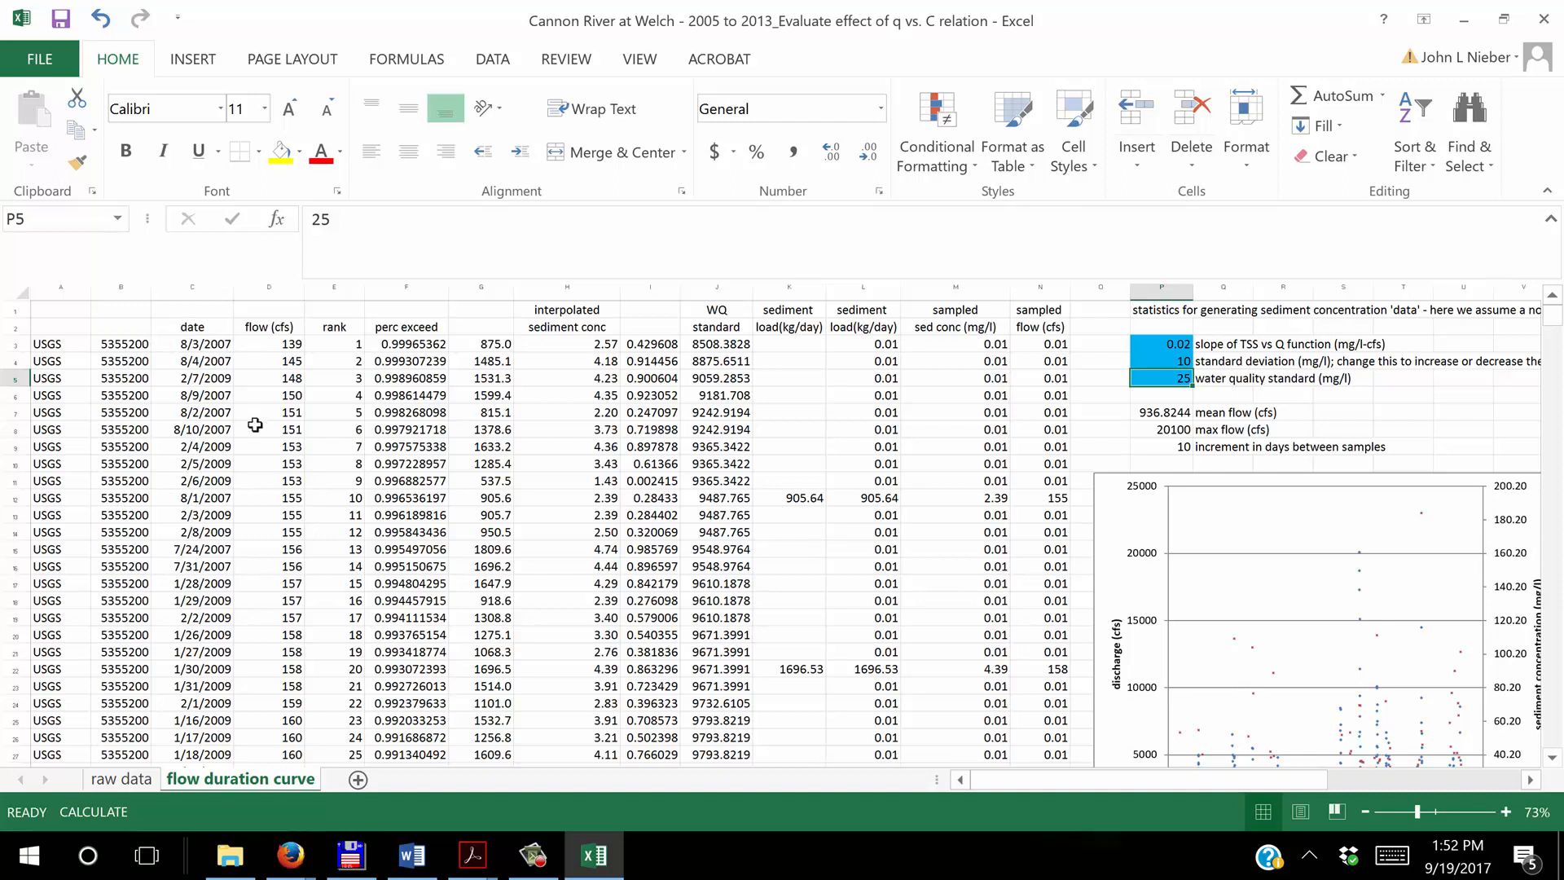
{"action": "mouse_move", "coordinate": [192, 620]}
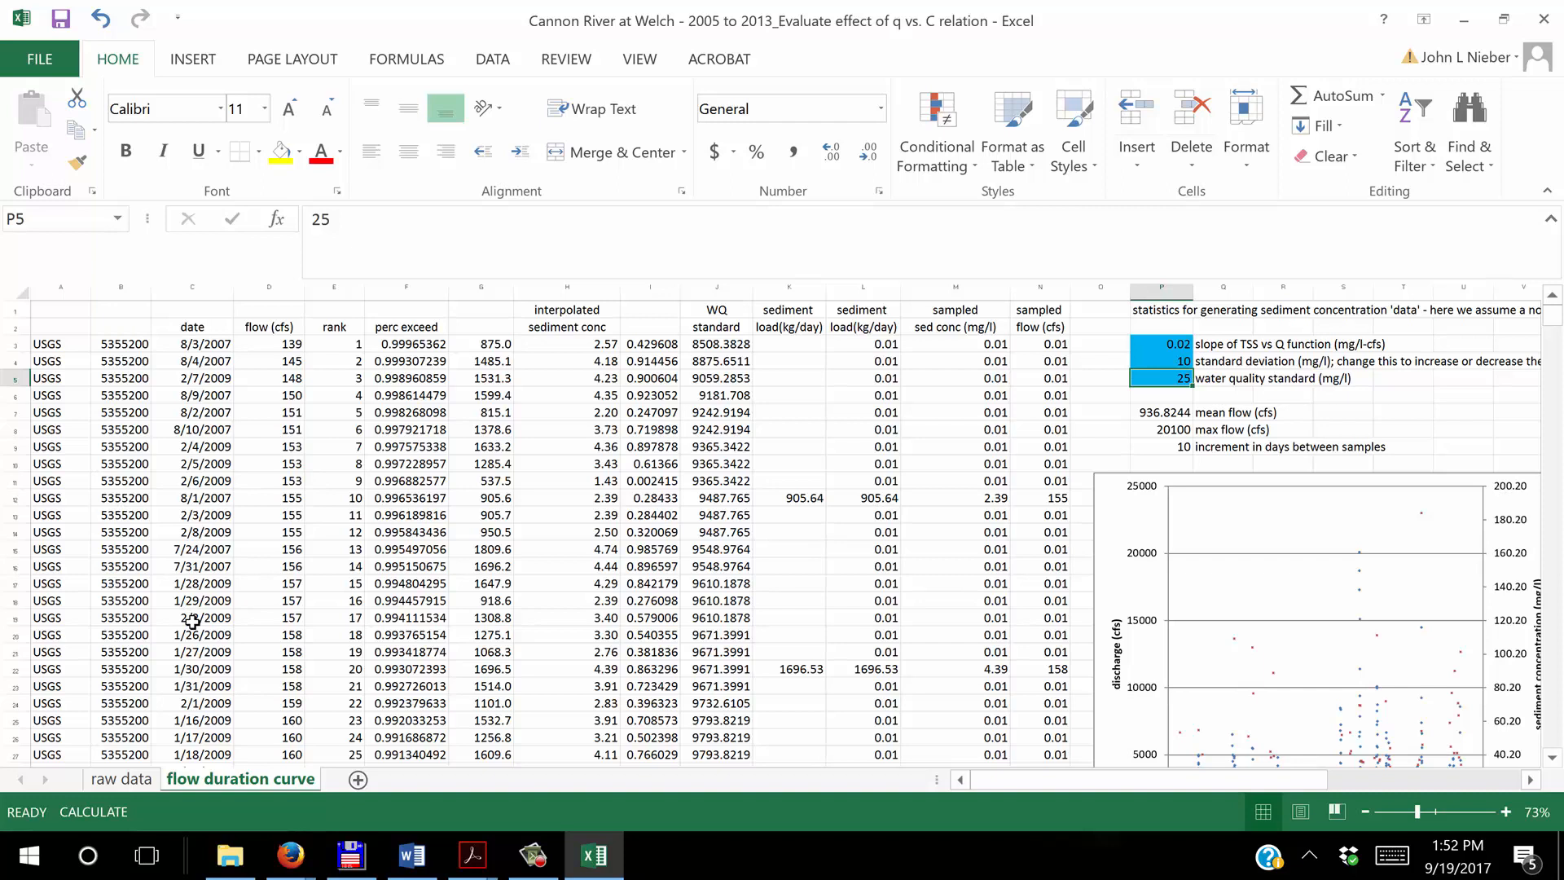
{"action": "mouse_move", "coordinate": [268, 349]}
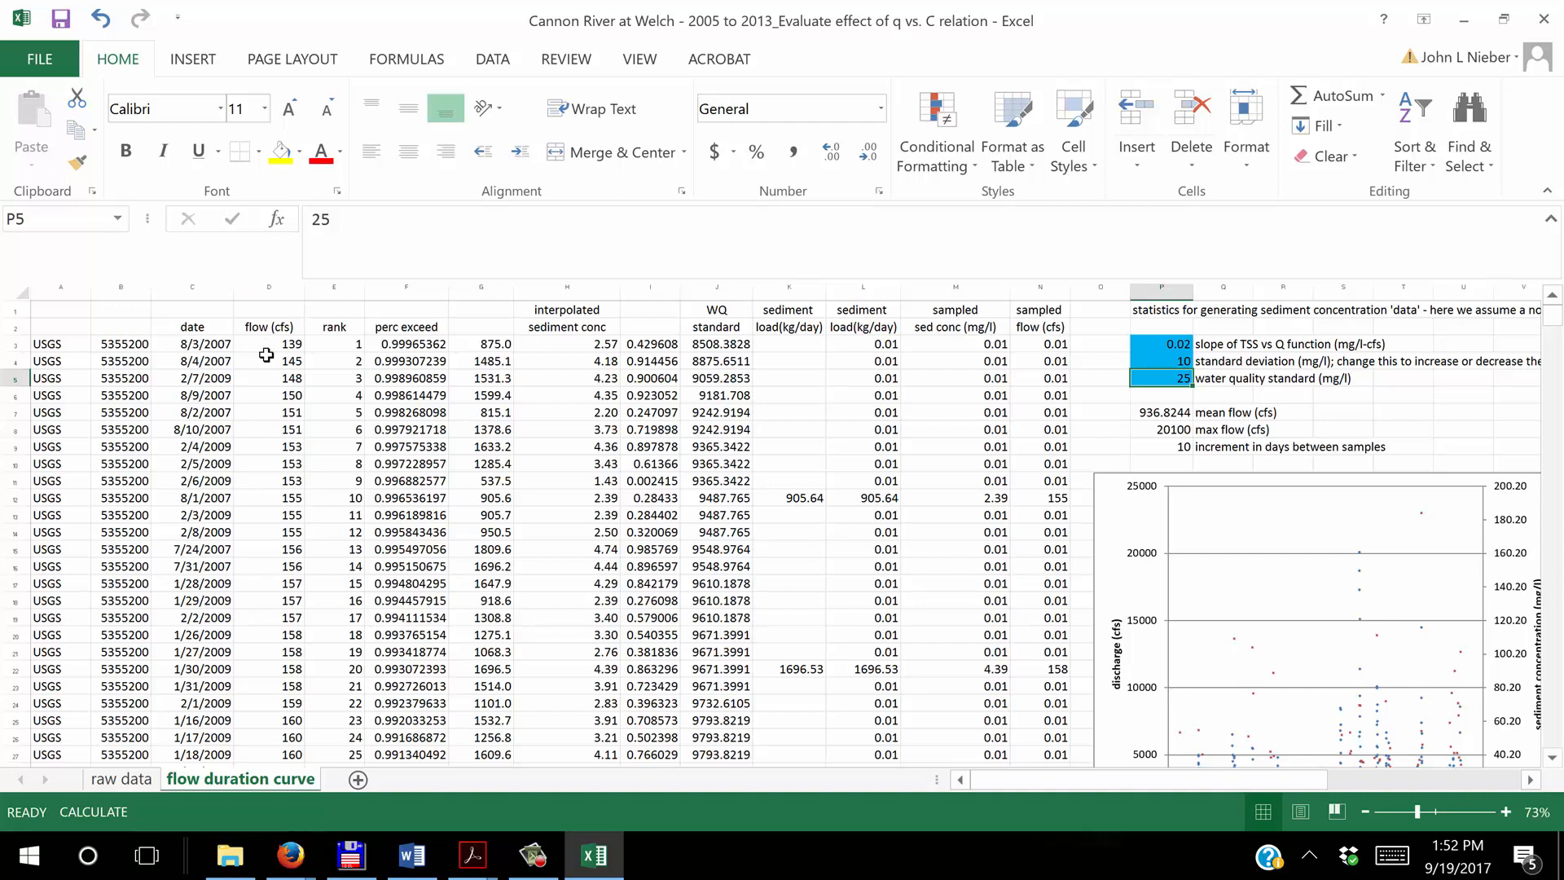
{"action": "mouse_move", "coordinate": [264, 343]}
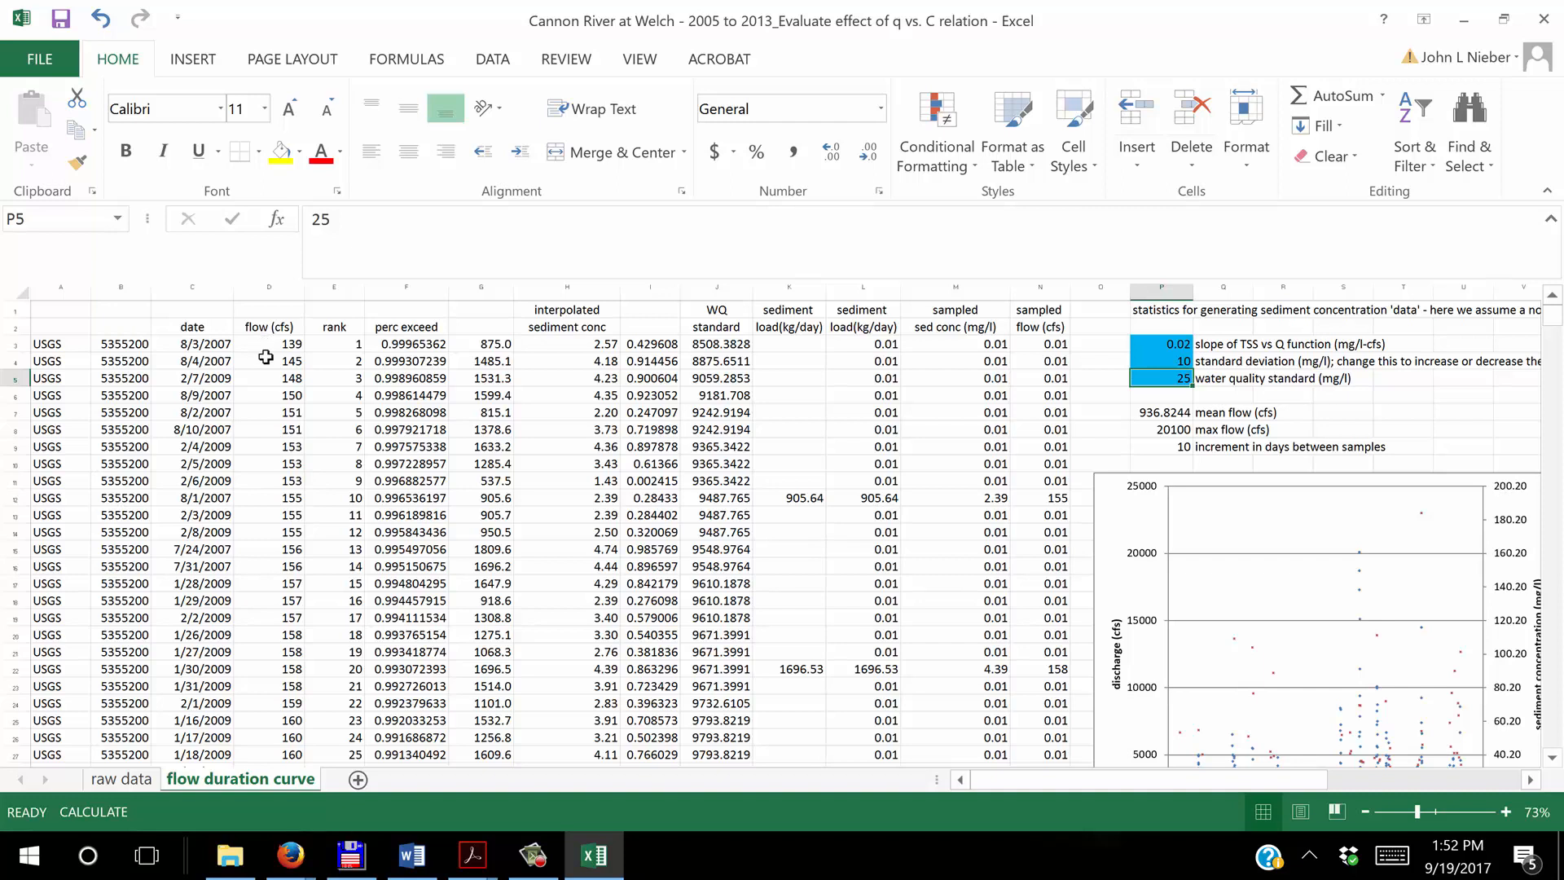
{"action": "mouse_move", "coordinate": [288, 343]}
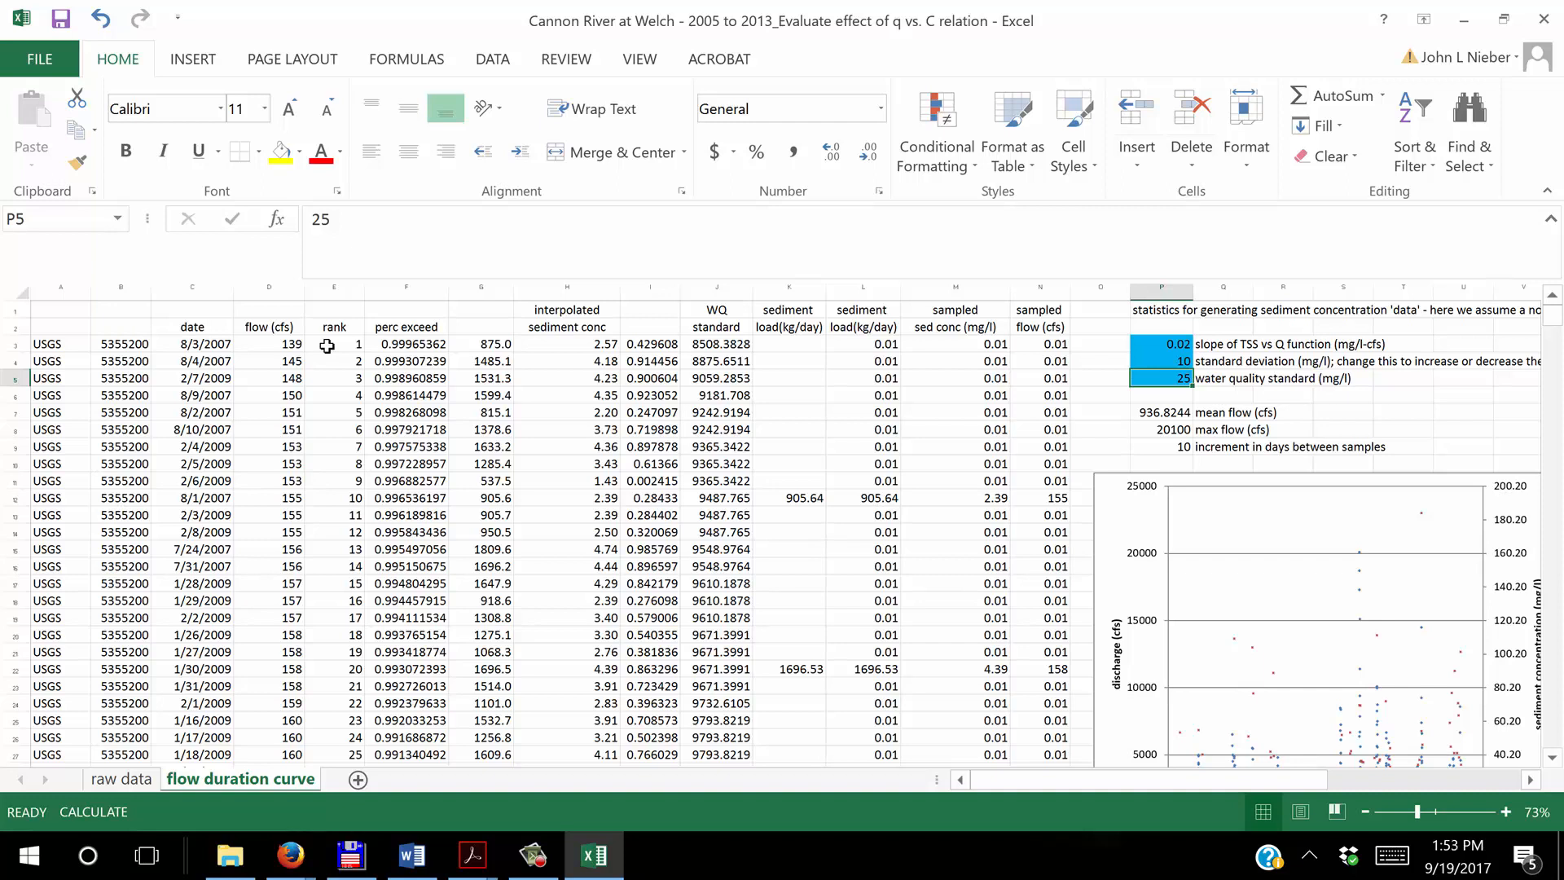
{"action": "left_click", "coordinate": [334, 343]}
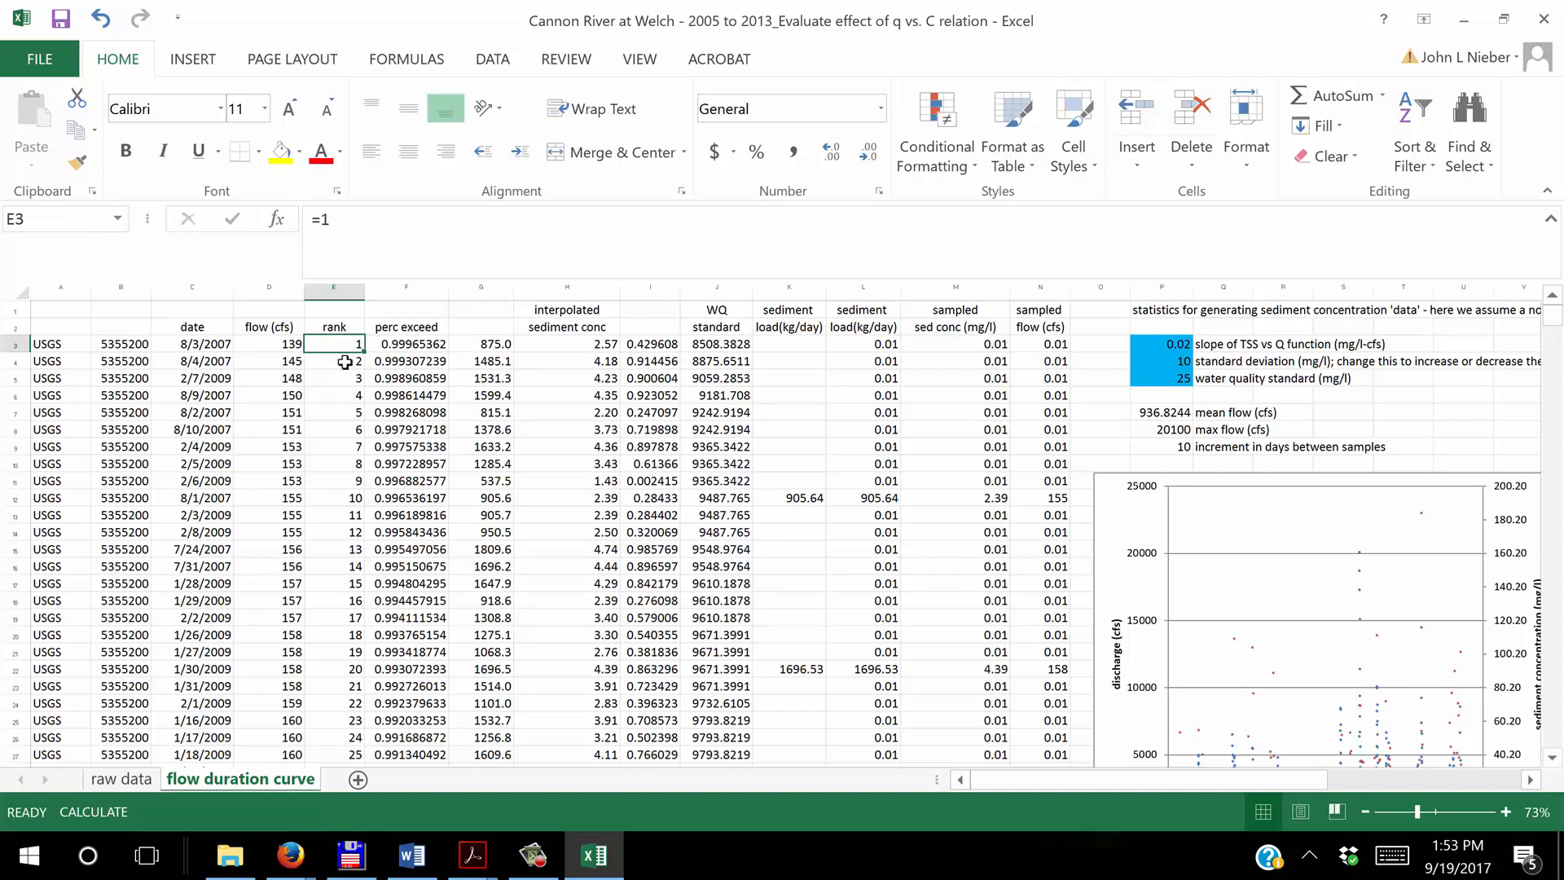
{"action": "left_click", "coordinate": [334, 362]}
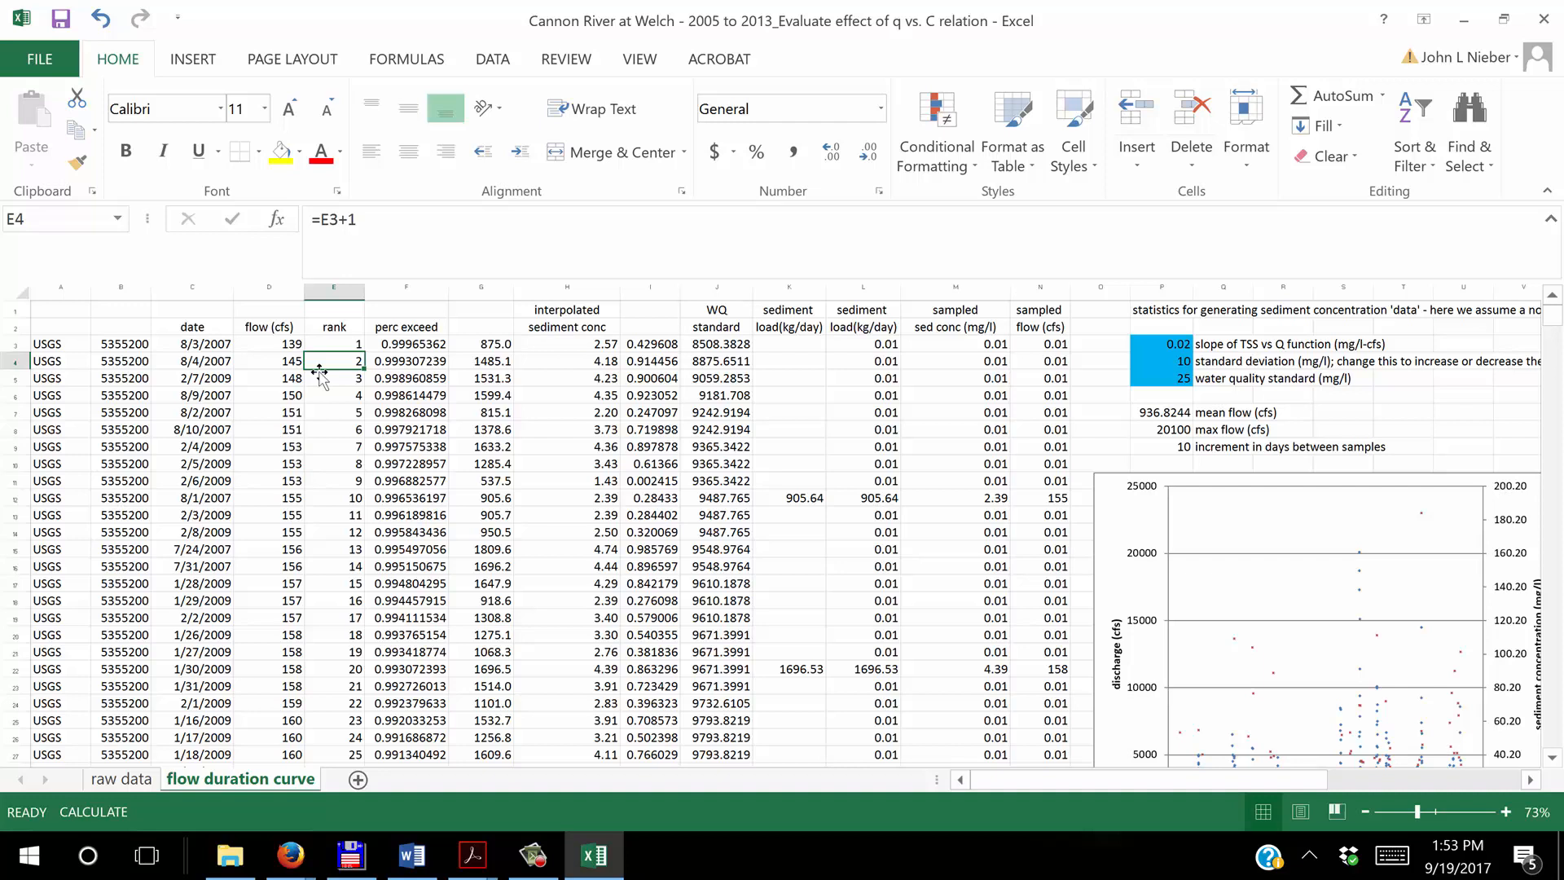
{"action": "mouse_move", "coordinate": [324, 385]}
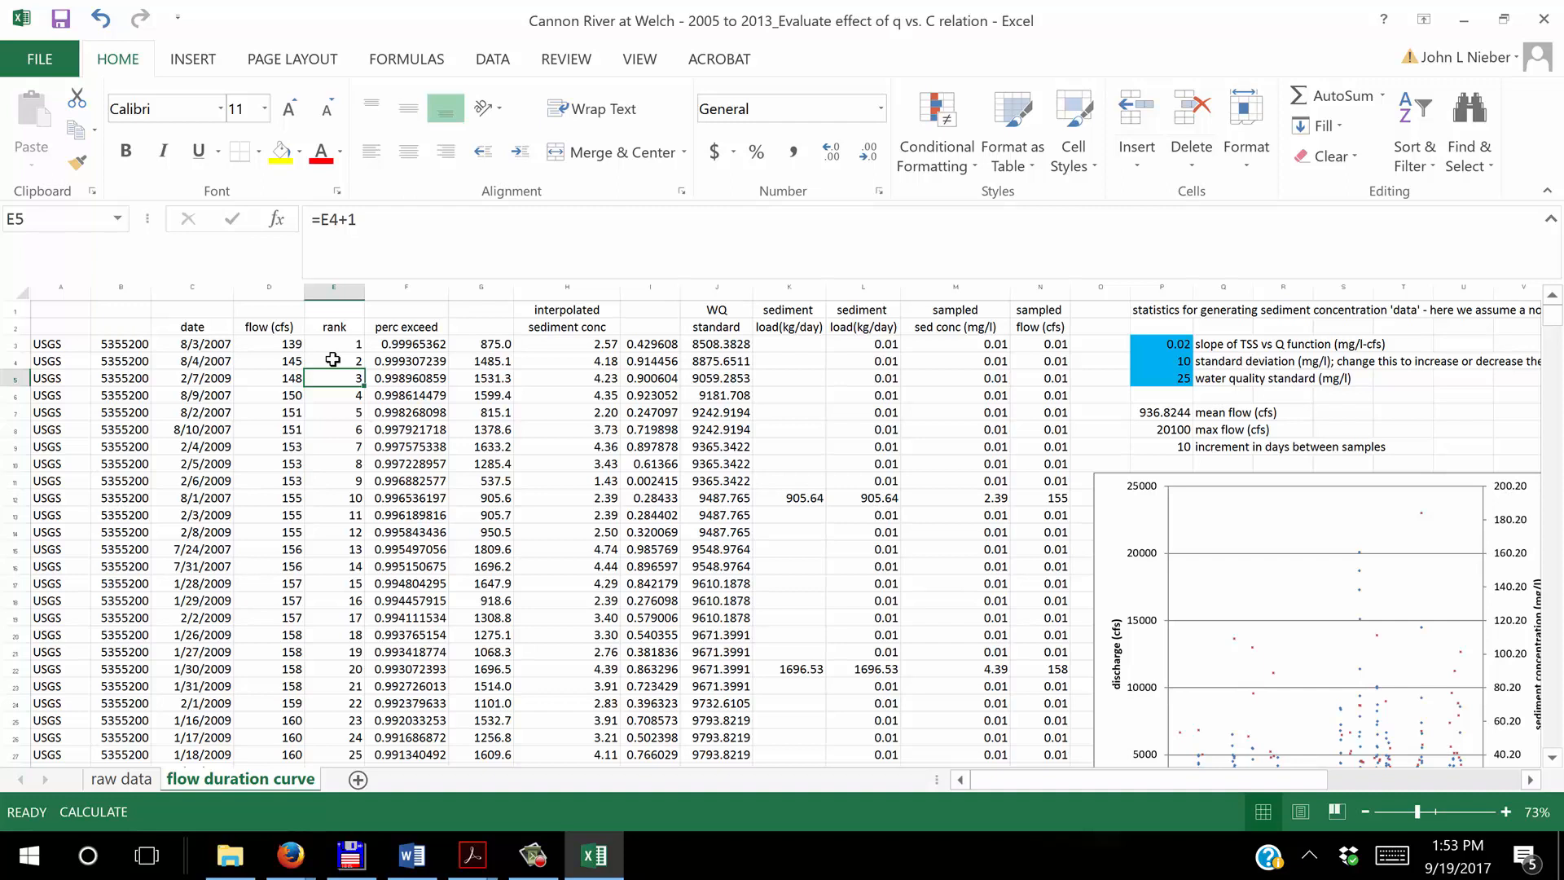
{"action": "left_click", "coordinate": [333, 413]}
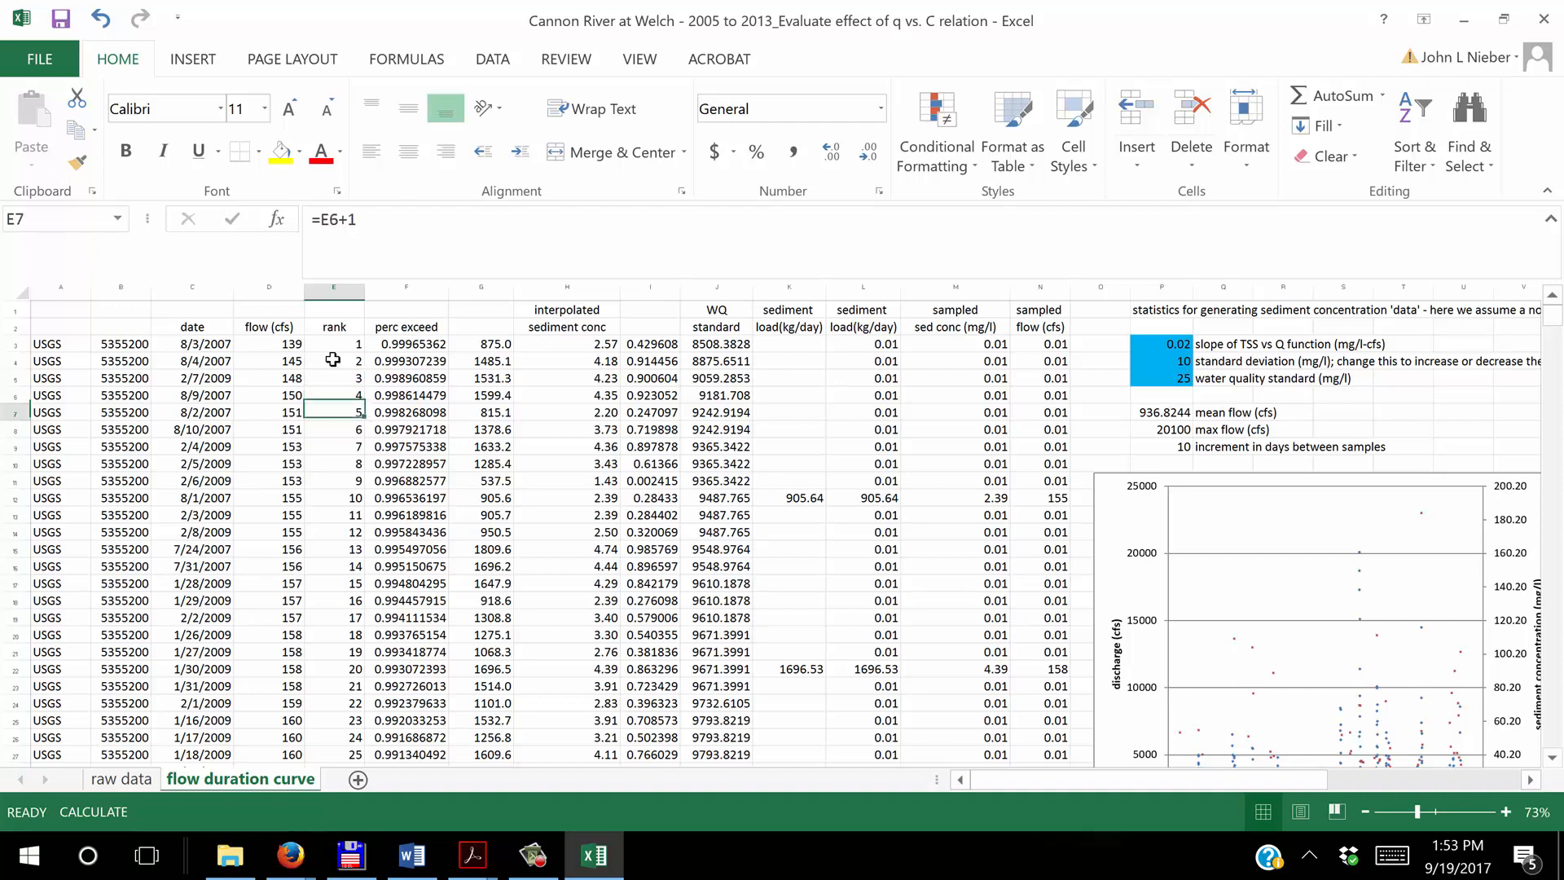
{"action": "left_click", "coordinate": [332, 360]}
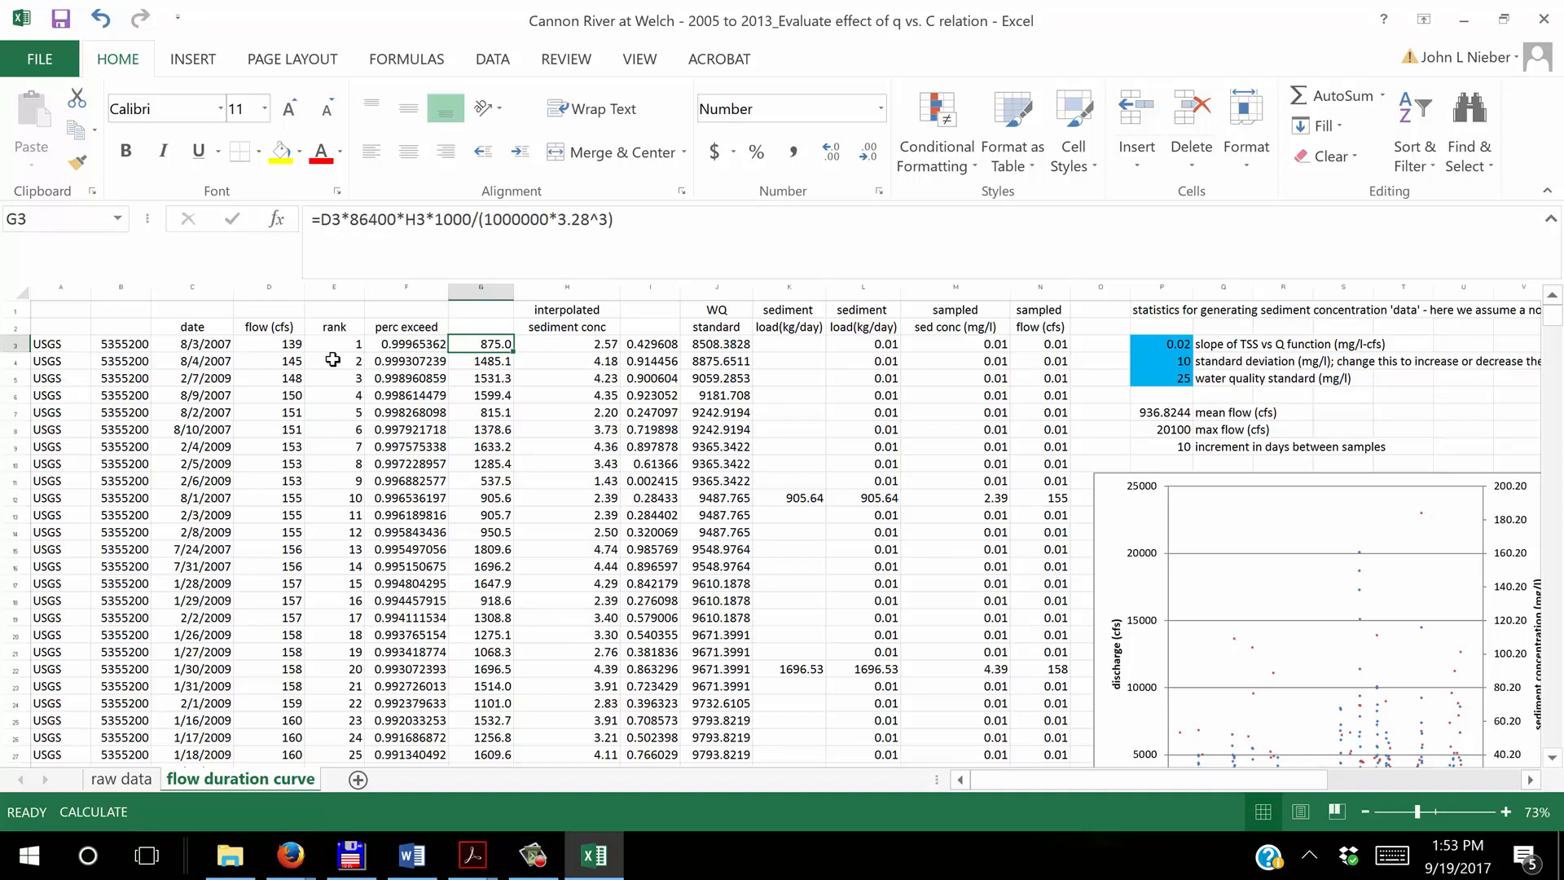
Show the percent exceedance formula in cell F3 (1 minus rank over 2887 records).
{"action": "left_click", "coordinate": [406, 344]}
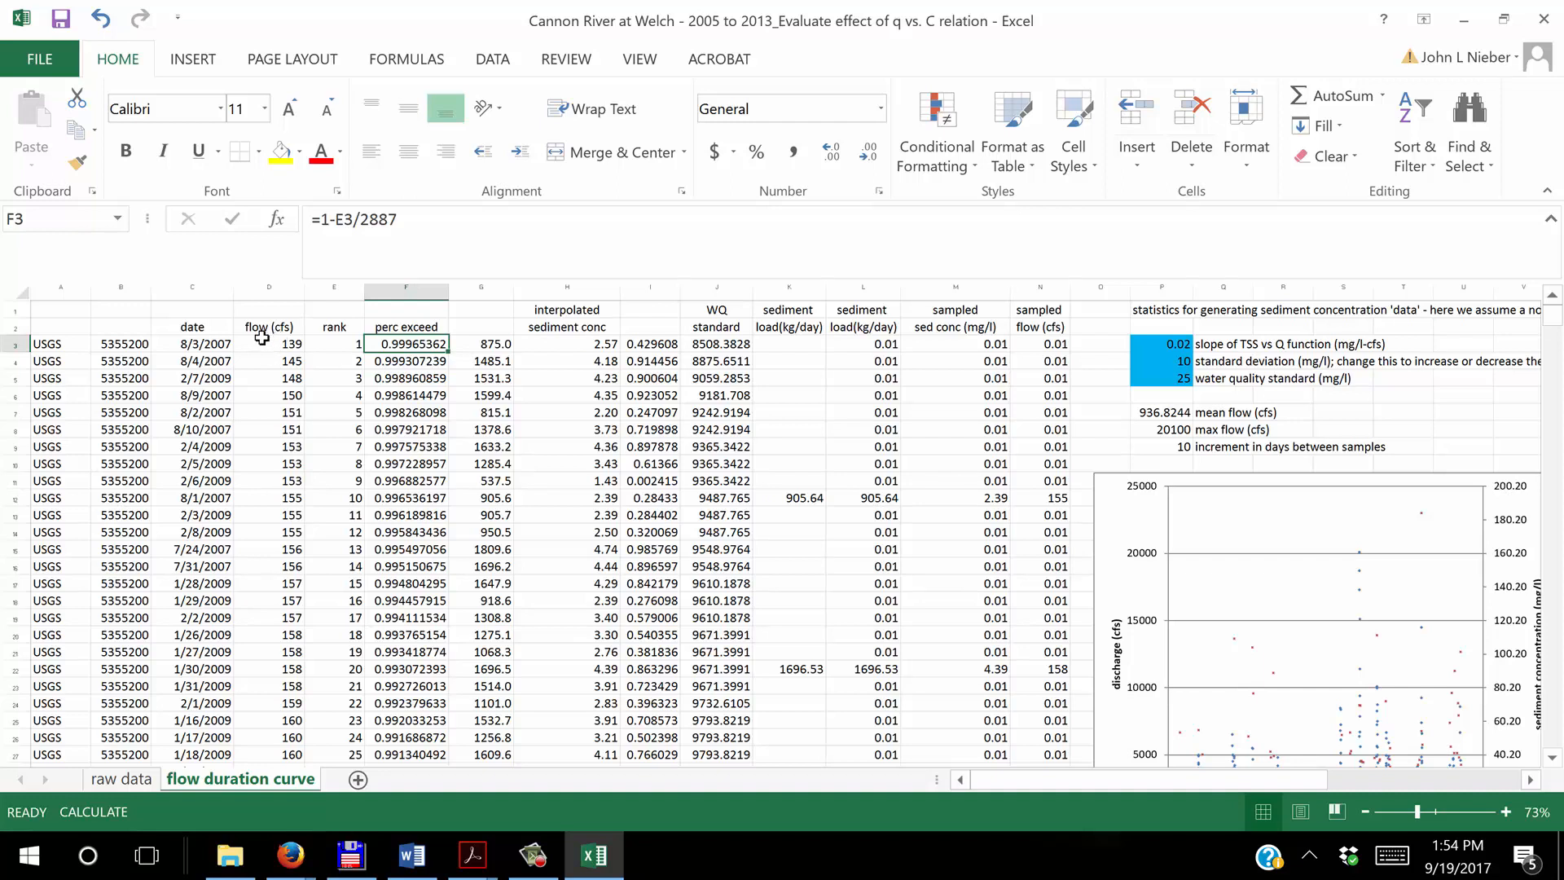
{"action": "mouse_move", "coordinate": [261, 360]}
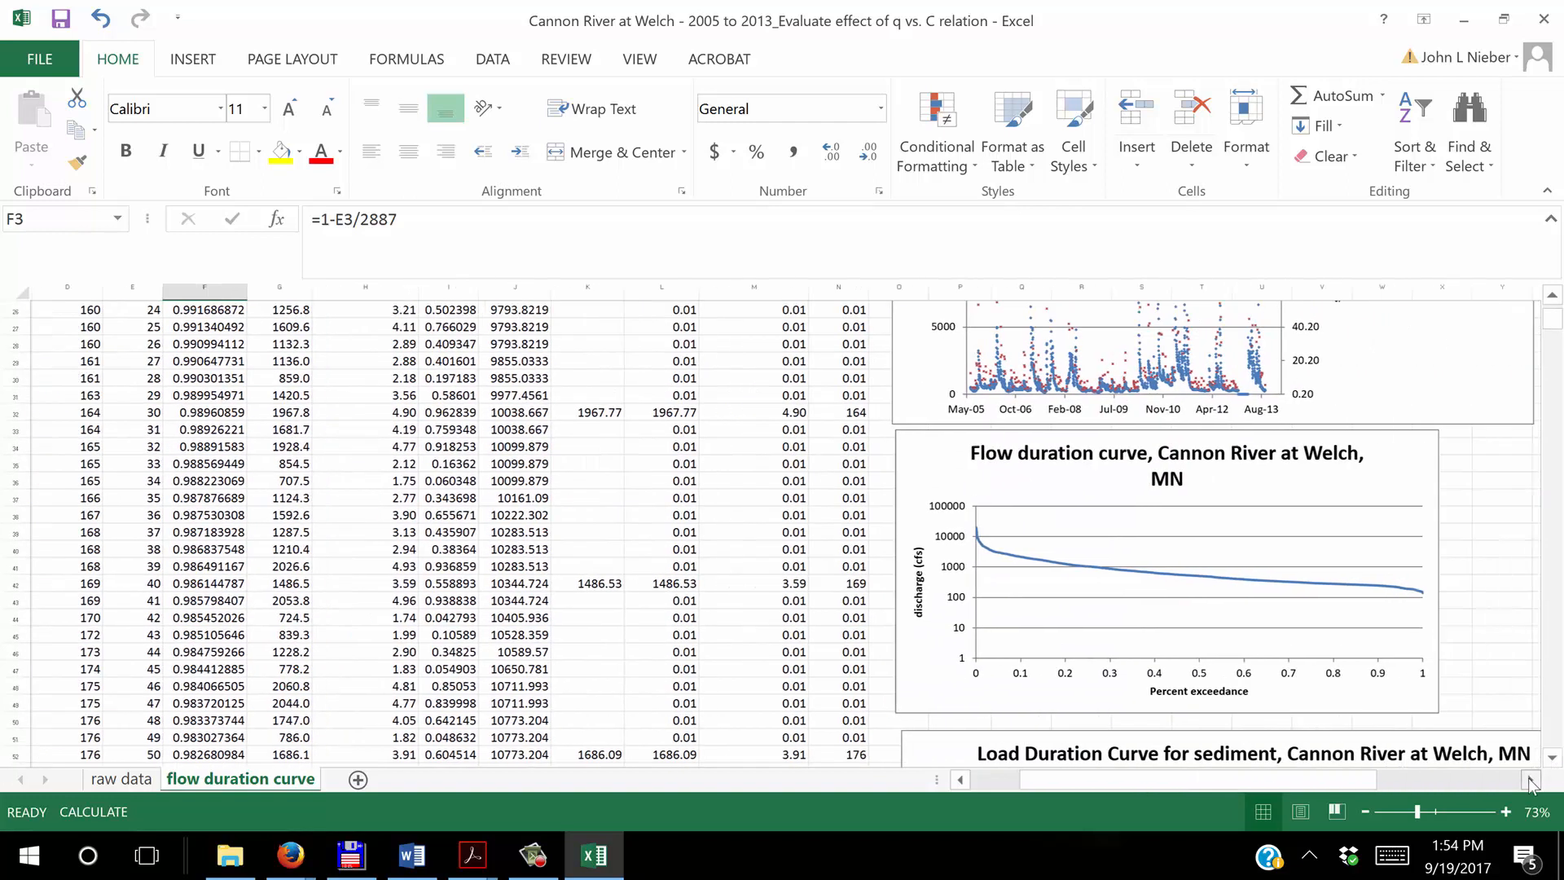
{"action": "scroll", "scroll_direction": "right", "scroll_amount": 3}
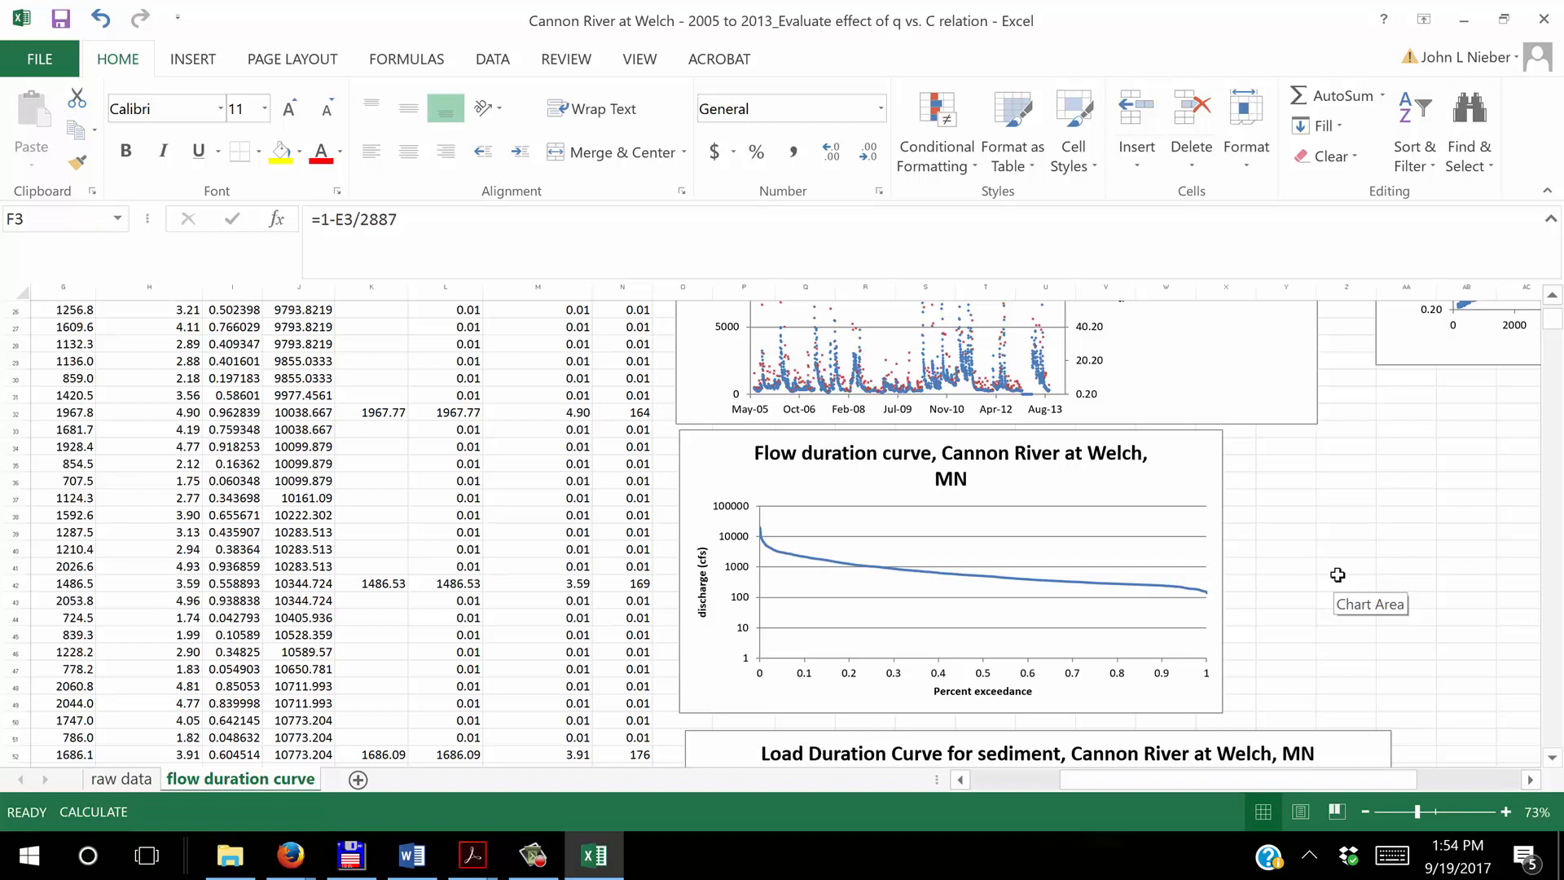
{"action": "mouse_move", "coordinate": [981, 691]}
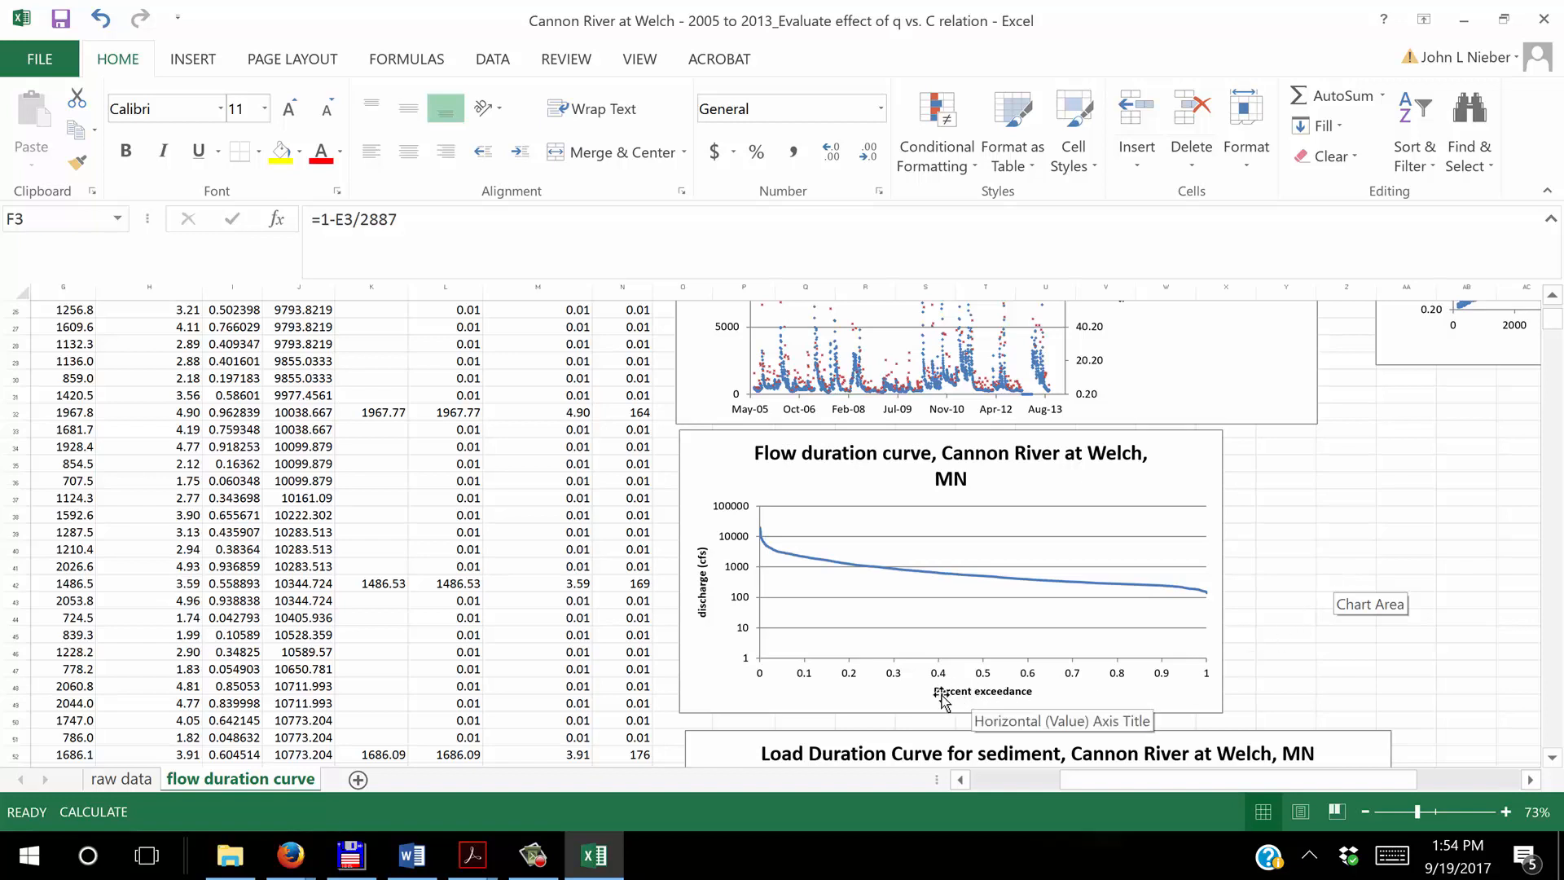
{"action": "mouse_move", "coordinate": [949, 701]}
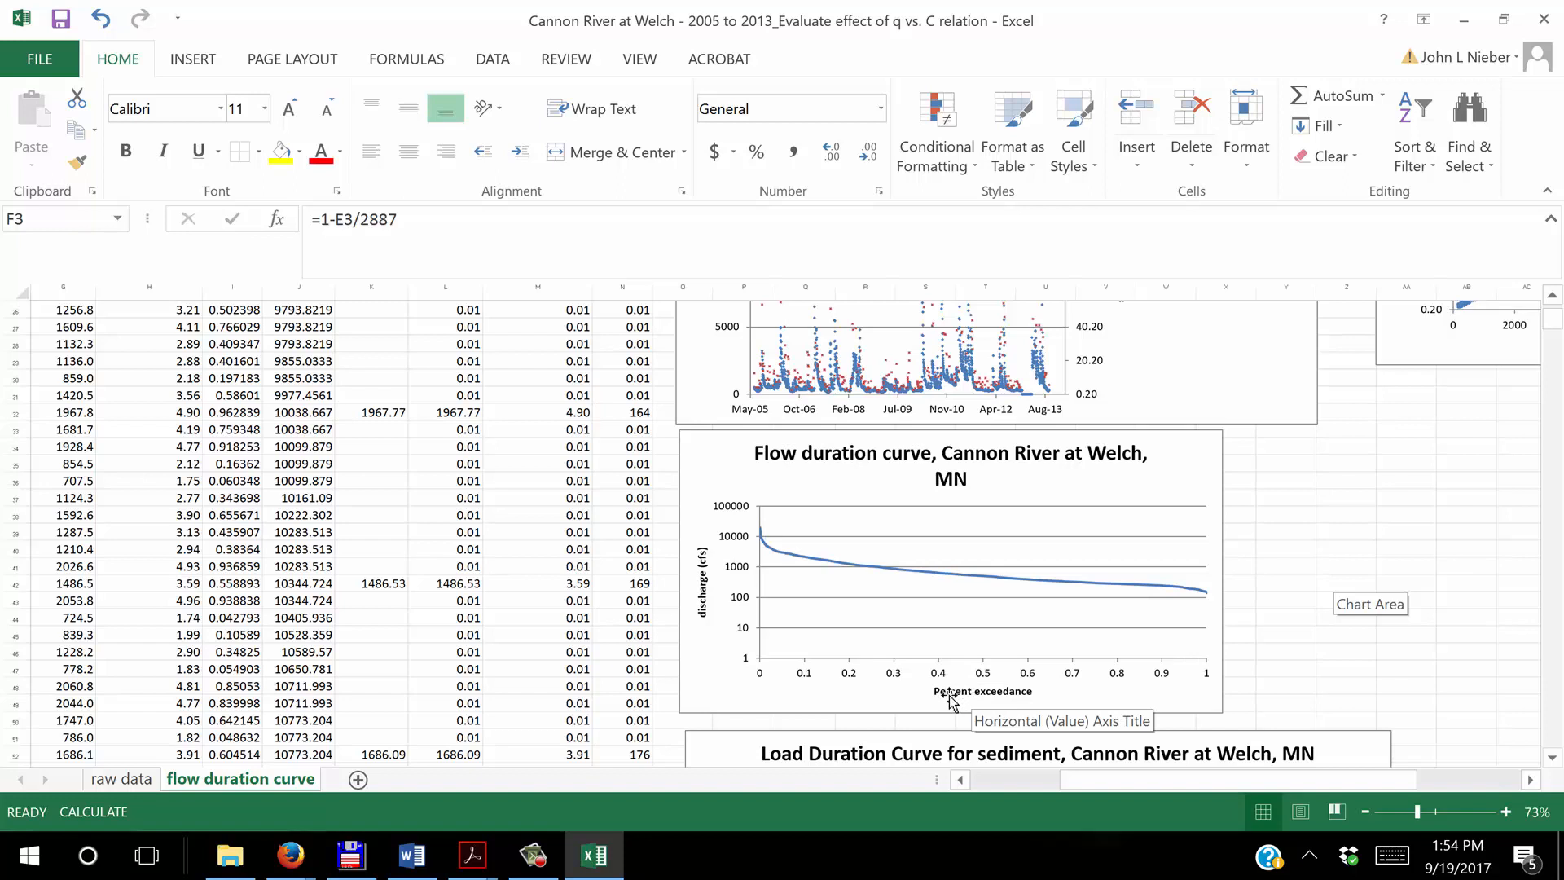
{"action": "mouse_move", "coordinate": [1087, 699]}
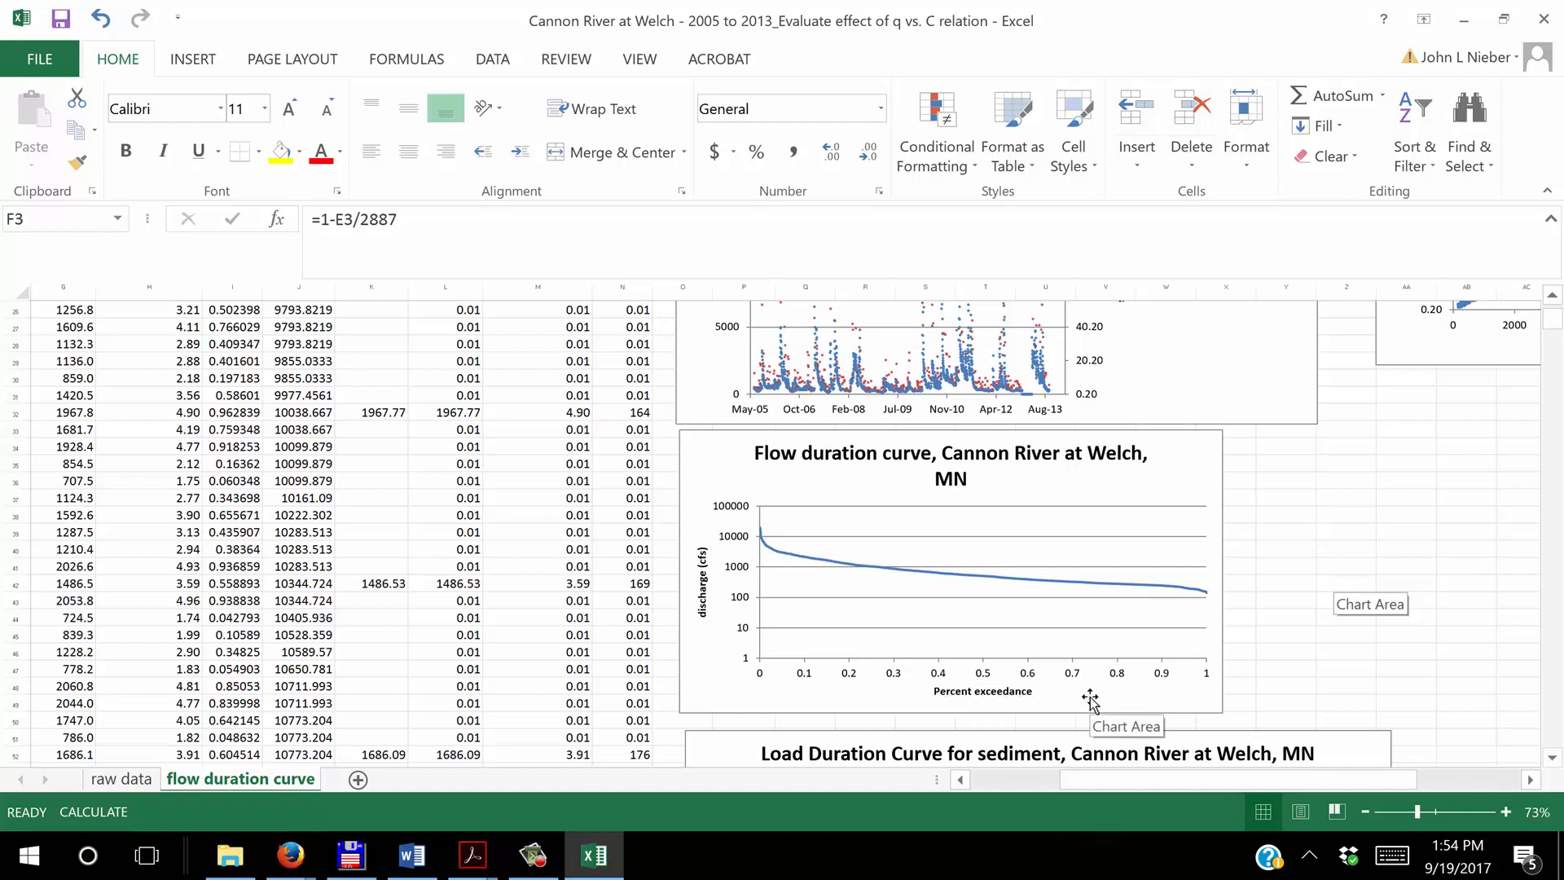
{"action": "mouse_move", "coordinate": [972, 704]}
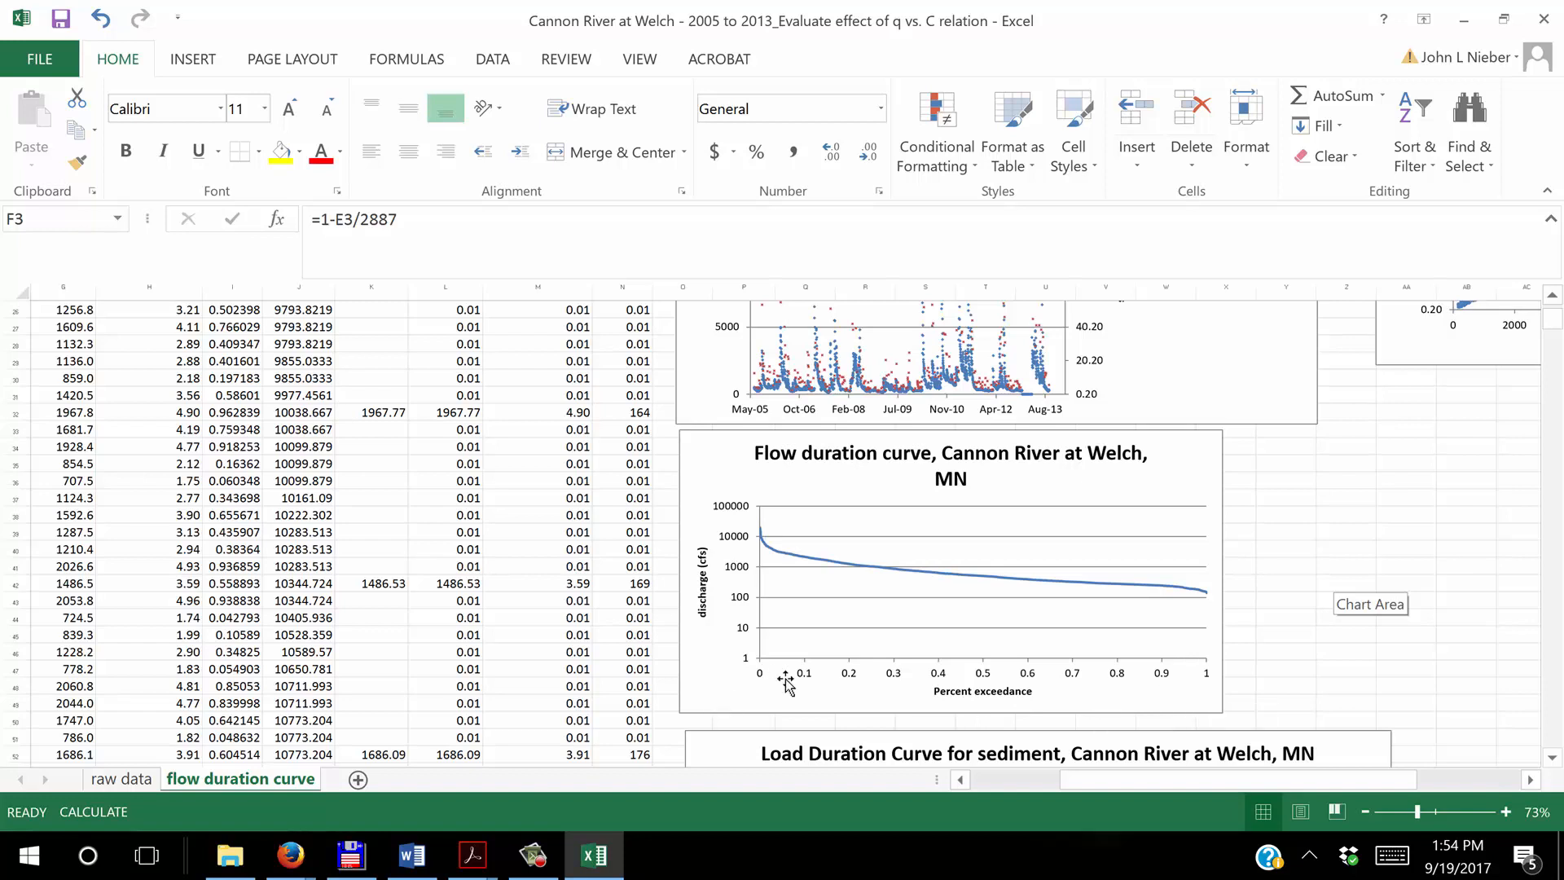
{"action": "mouse_move", "coordinate": [1208, 597]}
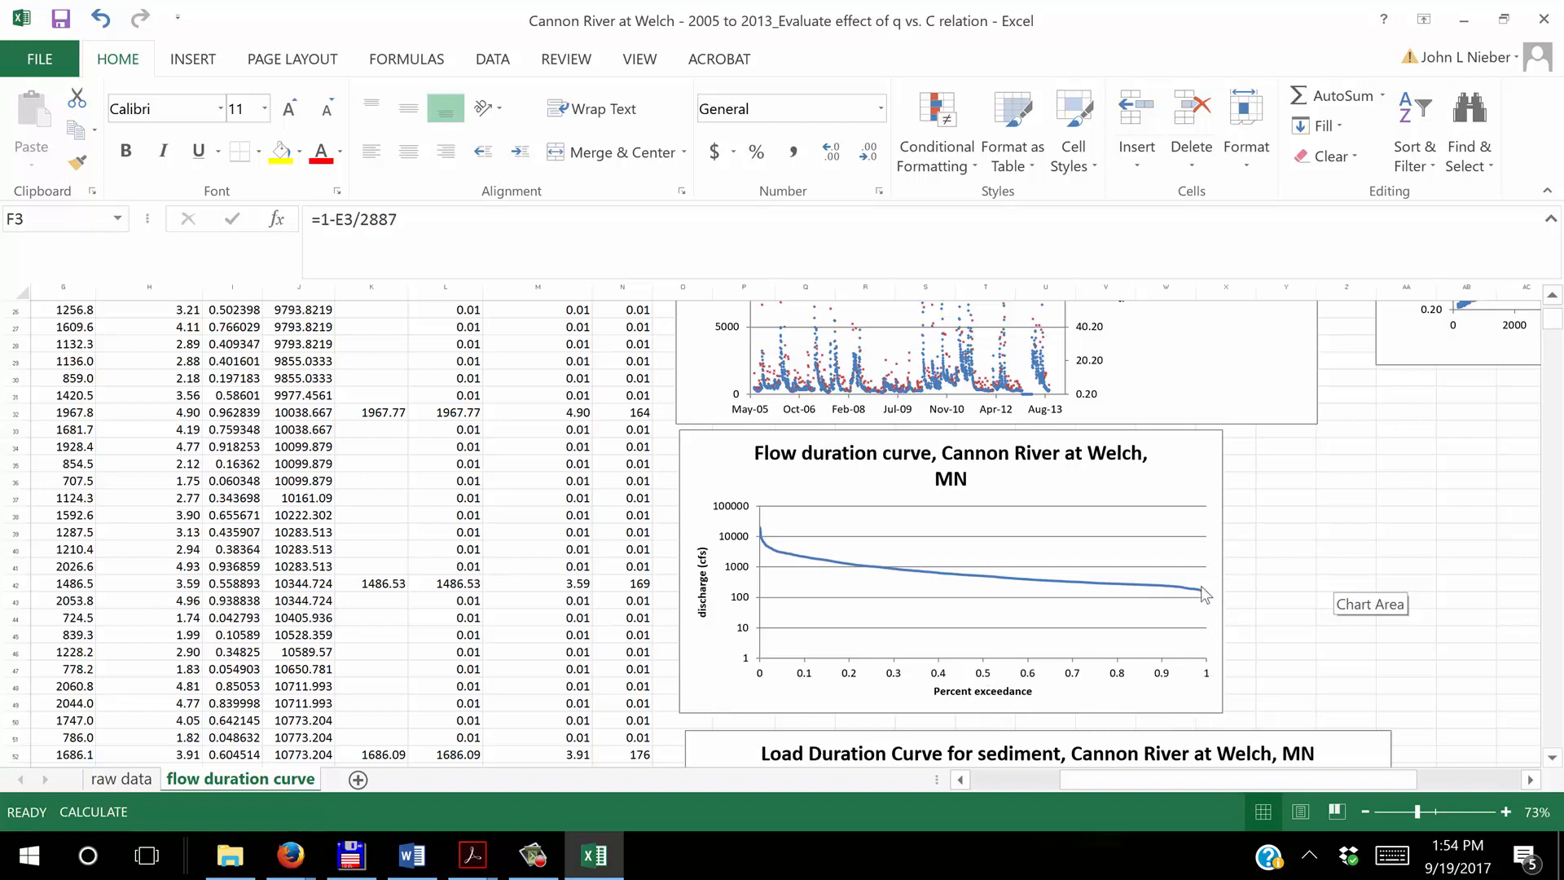
{"action": "mouse_move", "coordinate": [1204, 598]}
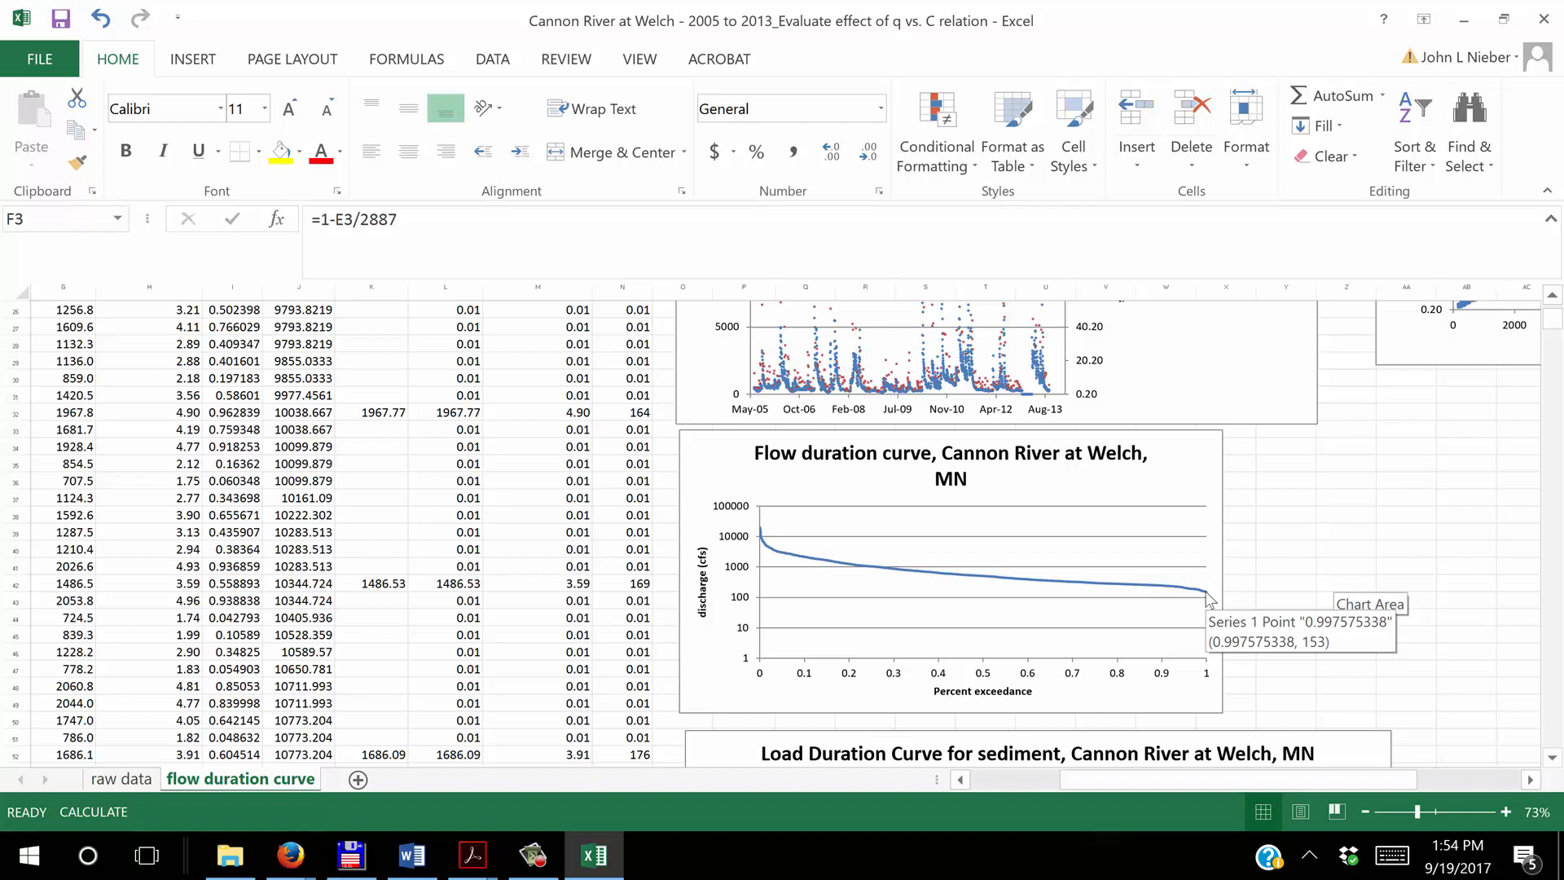
{"action": "mouse_move", "coordinate": [1214, 600]}
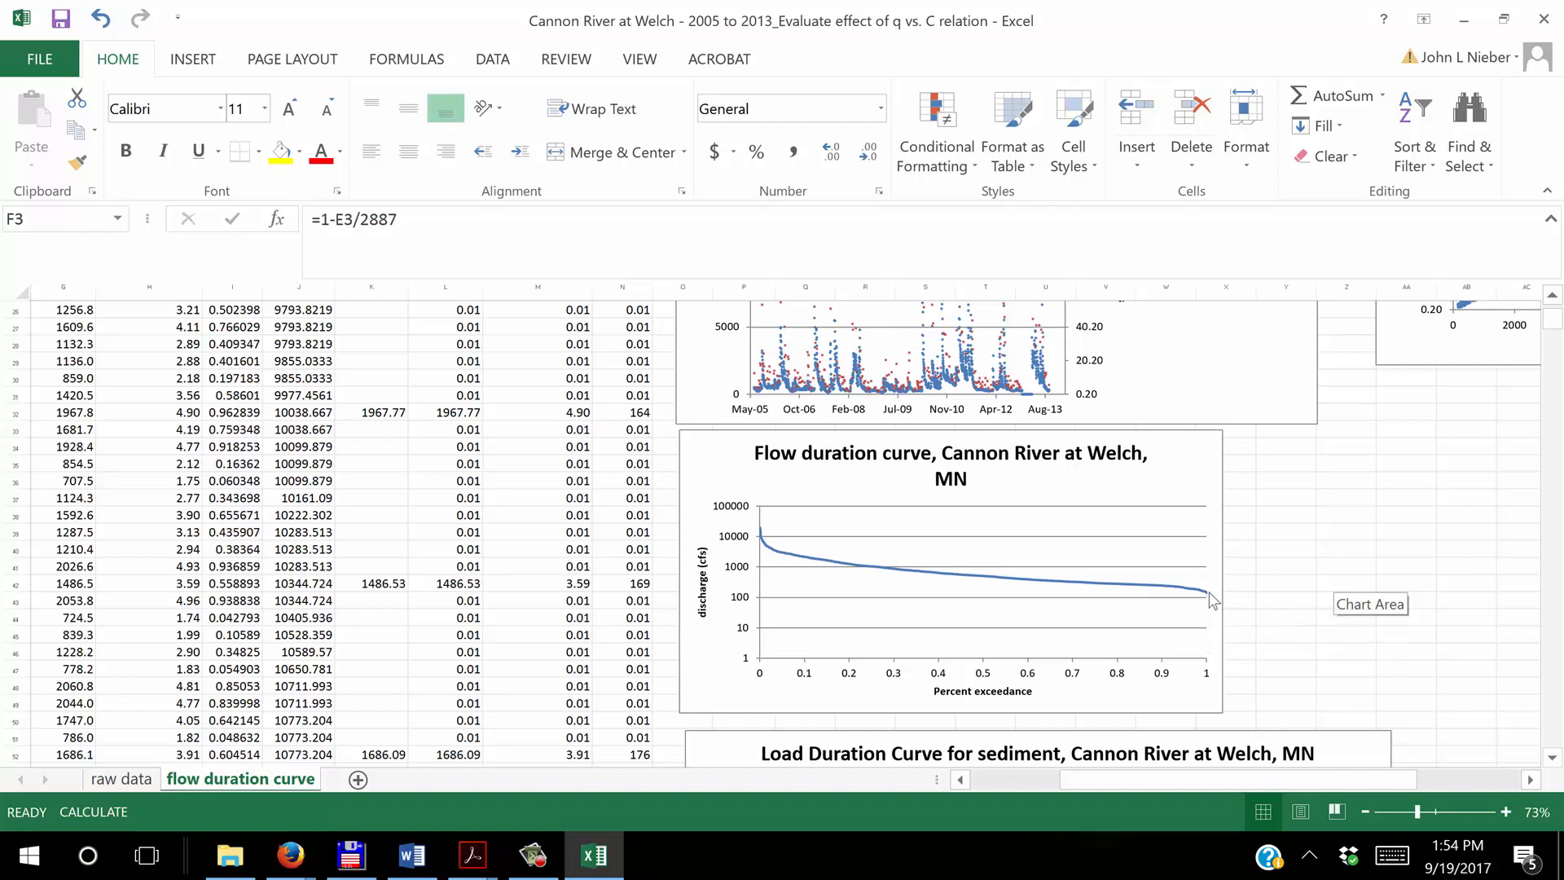
{"action": "mouse_move", "coordinate": [1208, 597]}
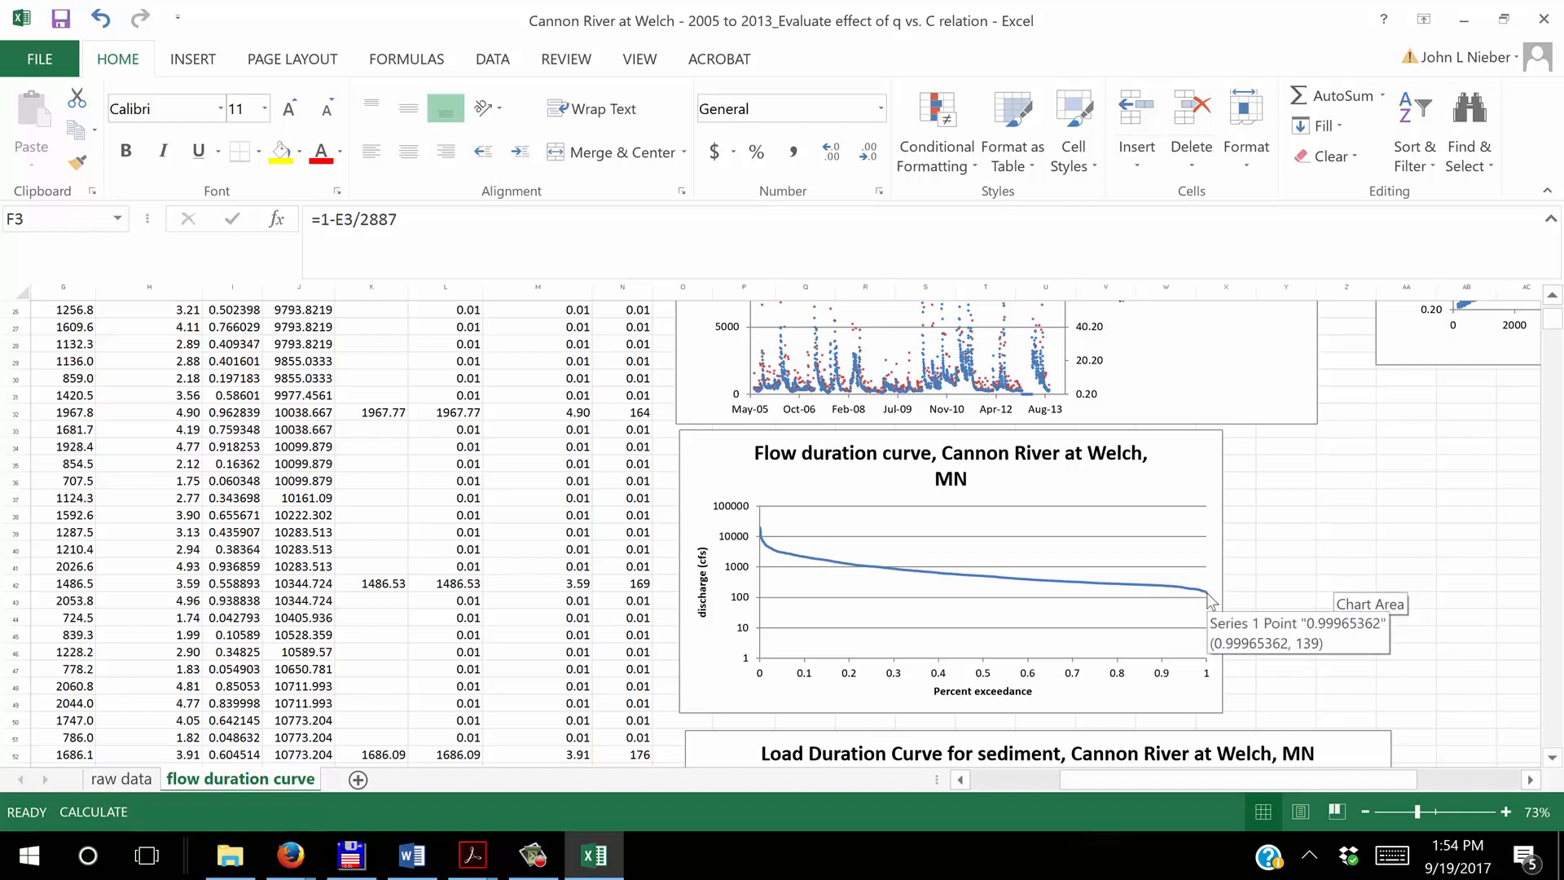
{"action": "mouse_move", "coordinate": [1206, 596]}
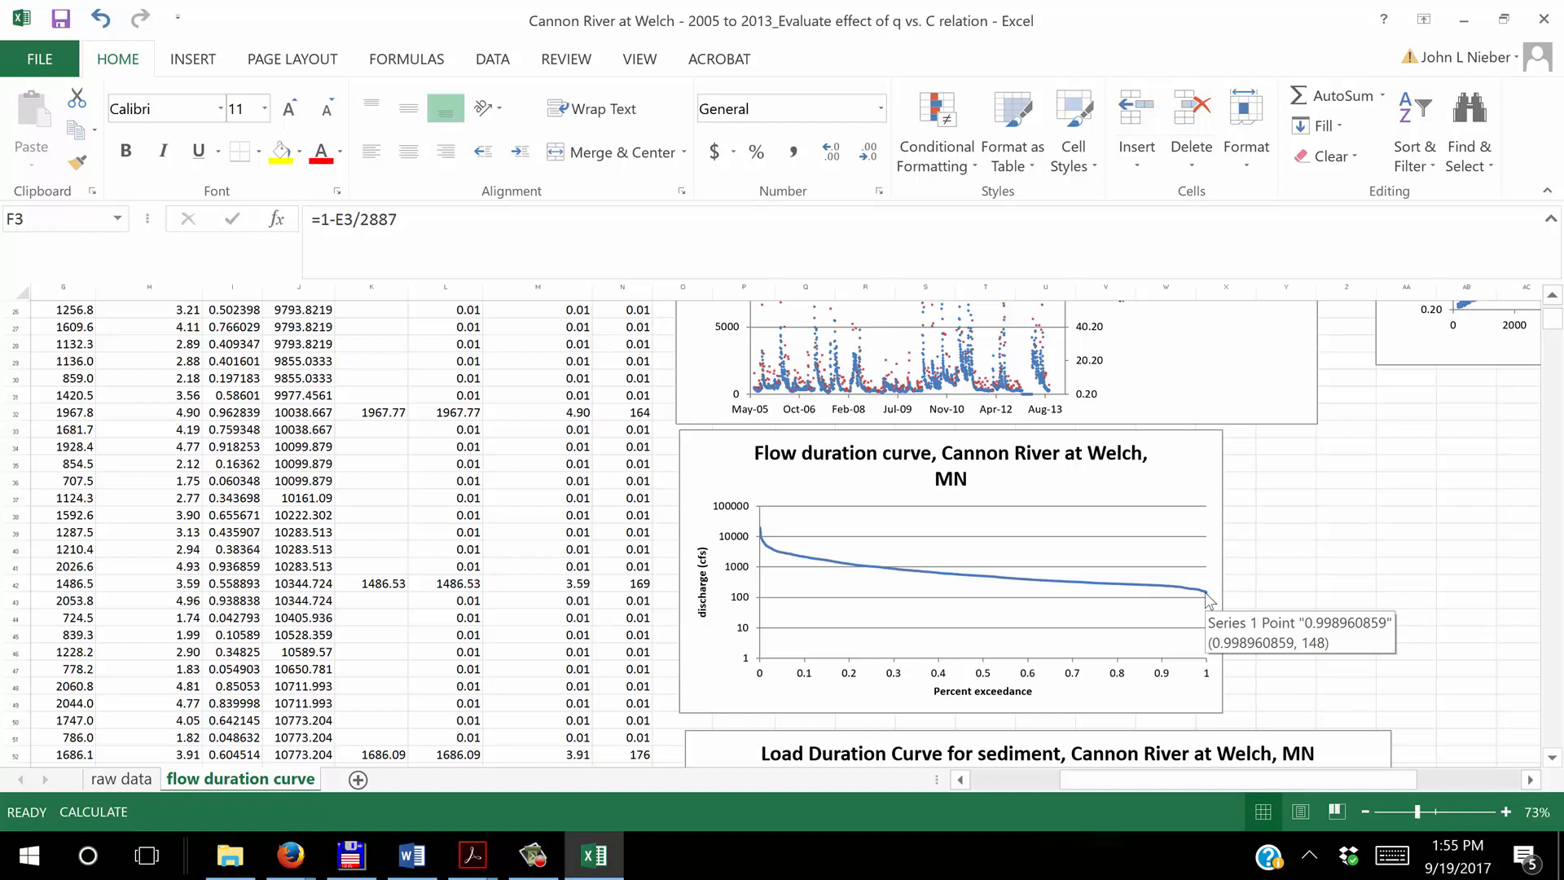
{"action": "mouse_move", "coordinate": [794, 546]}
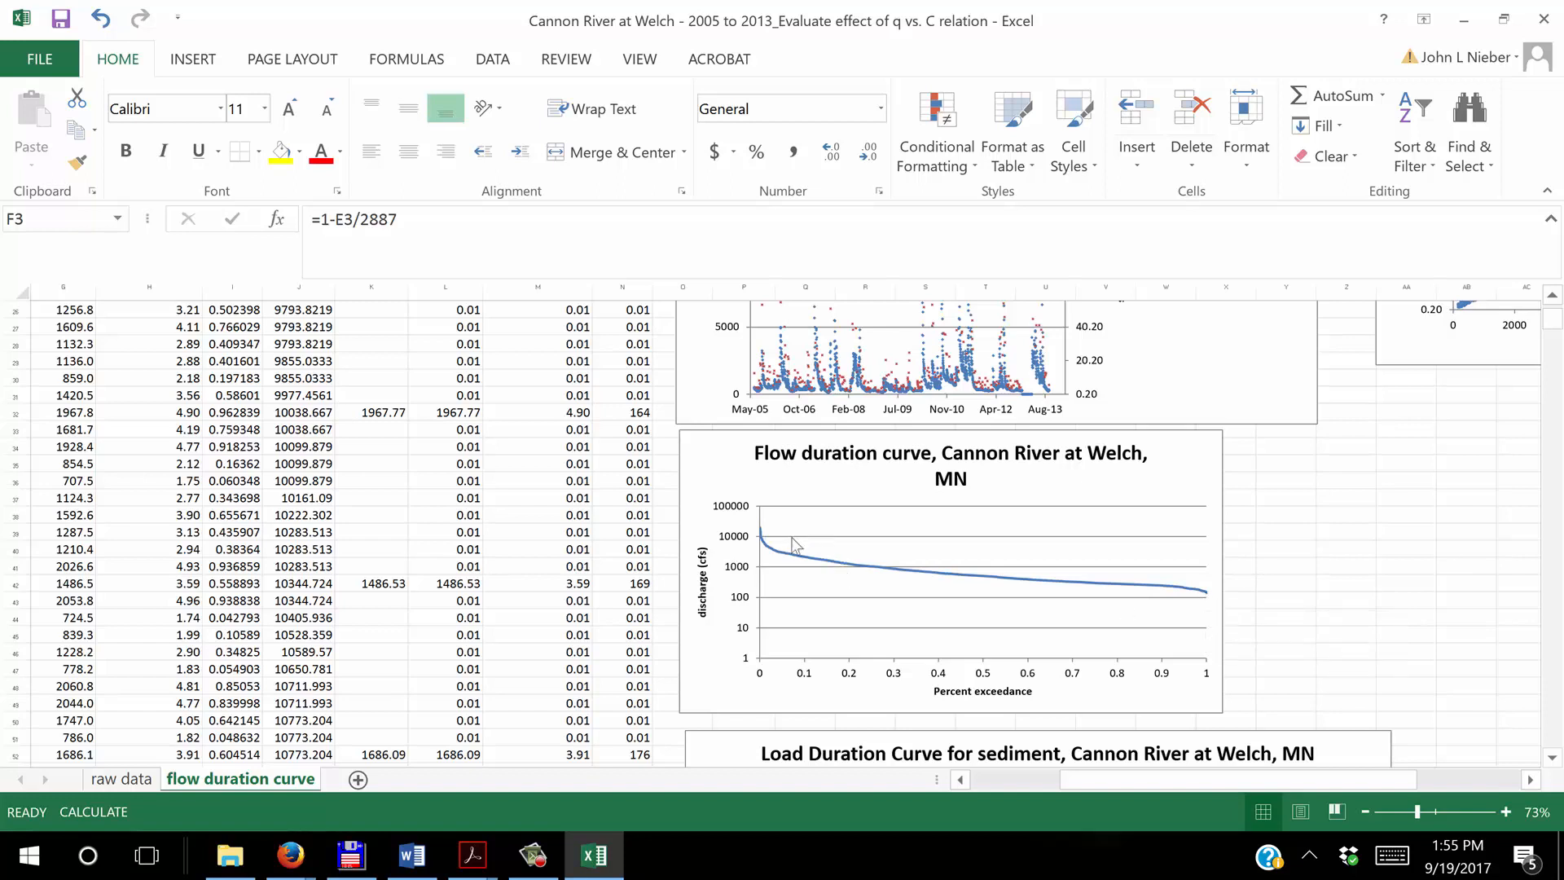
{"action": "mouse_move", "coordinate": [763, 535]}
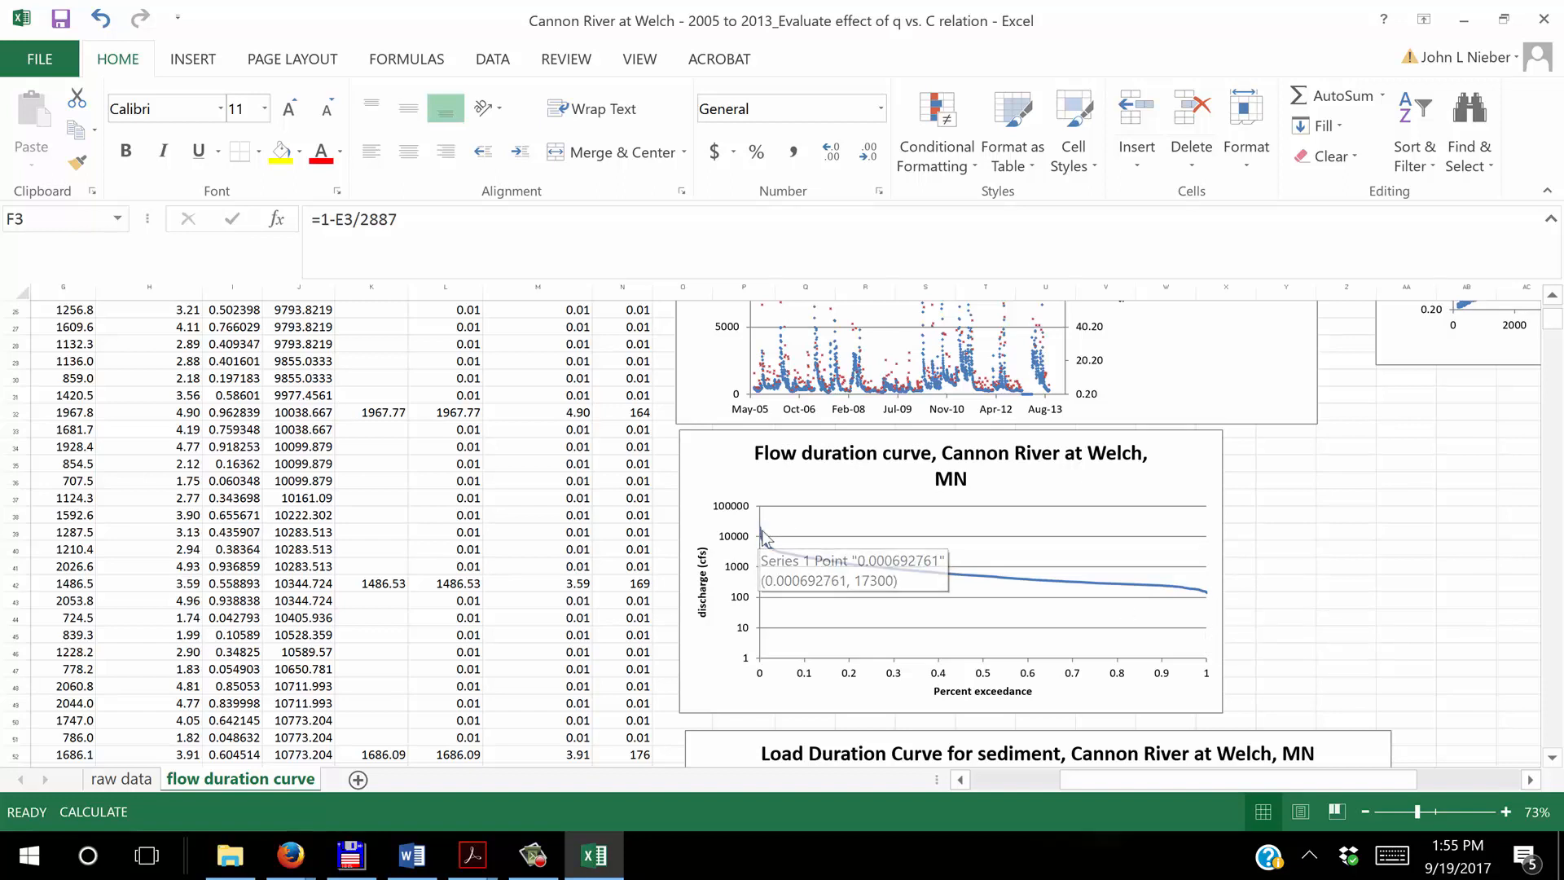
{"action": "mouse_move", "coordinate": [763, 539]}
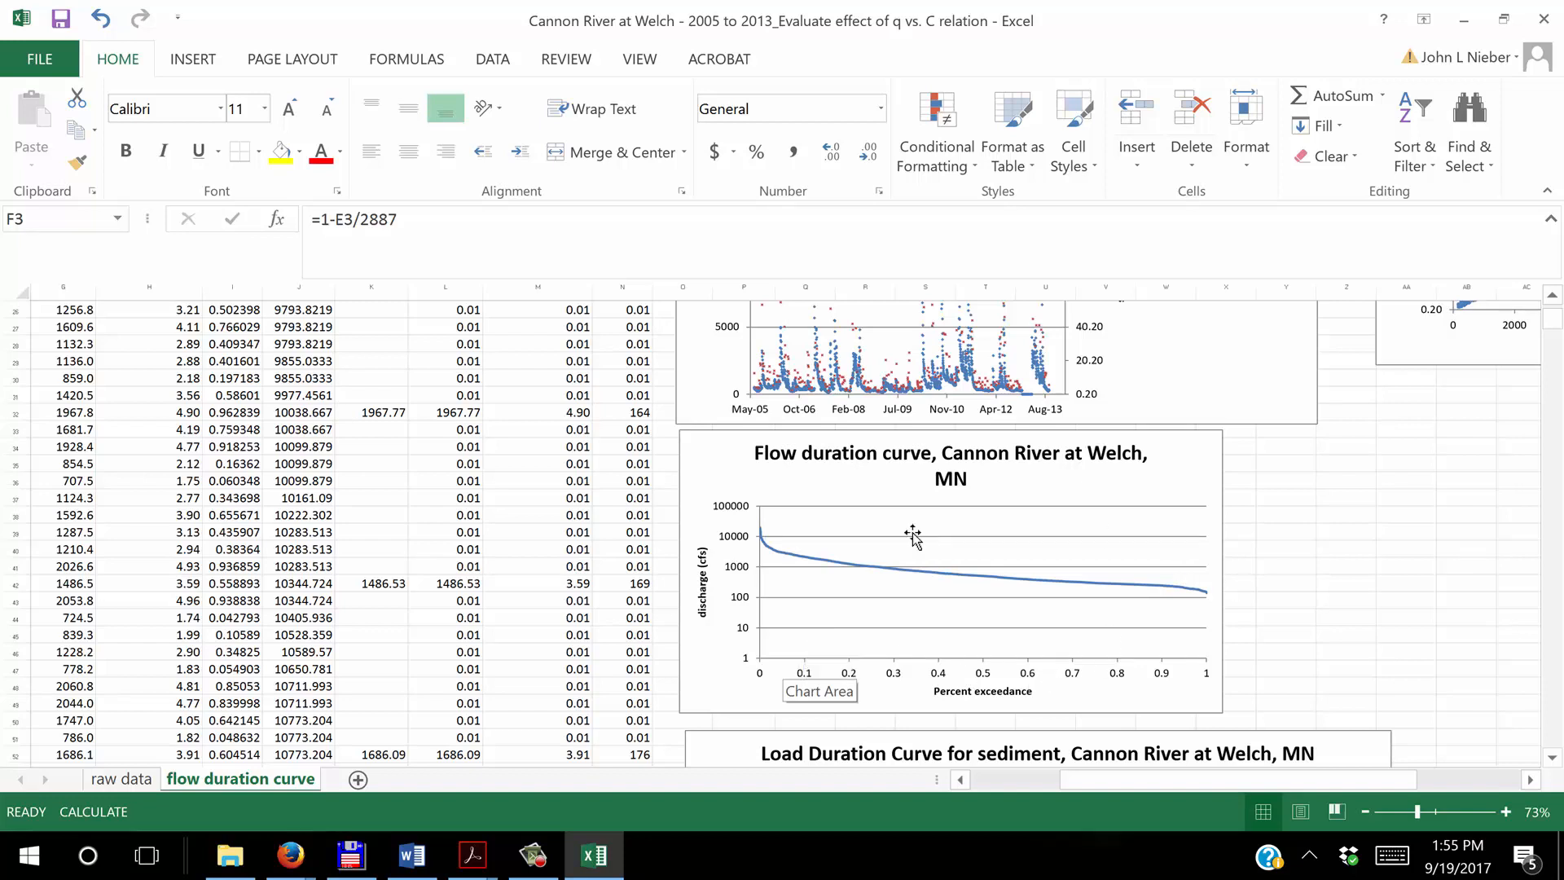
{"action": "mouse_move", "coordinate": [1291, 601]}
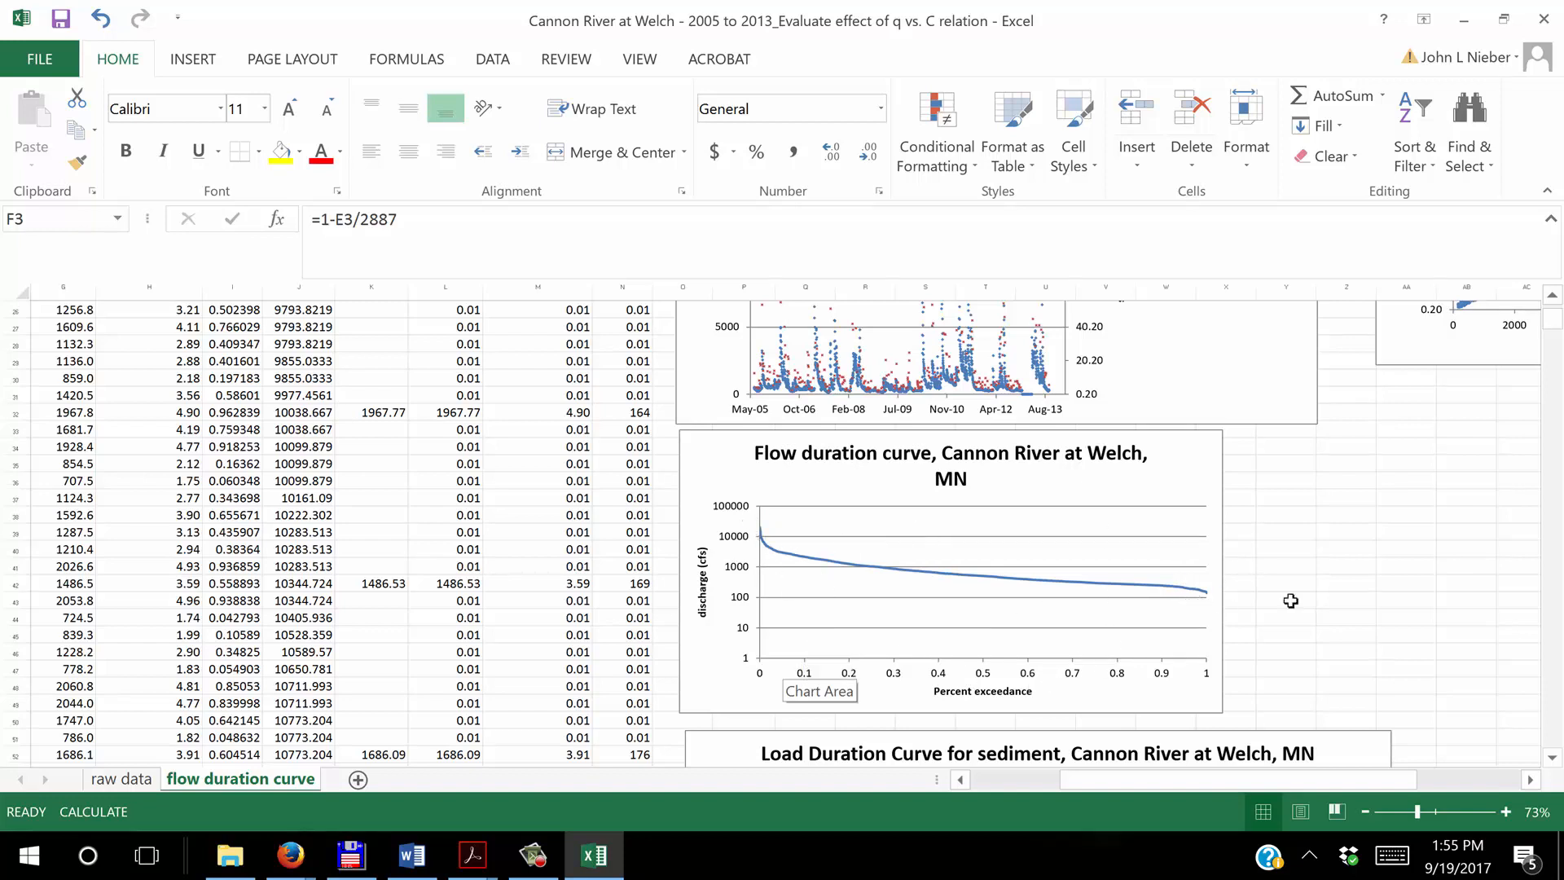
{"action": "mouse_move", "coordinate": [1347, 637]}
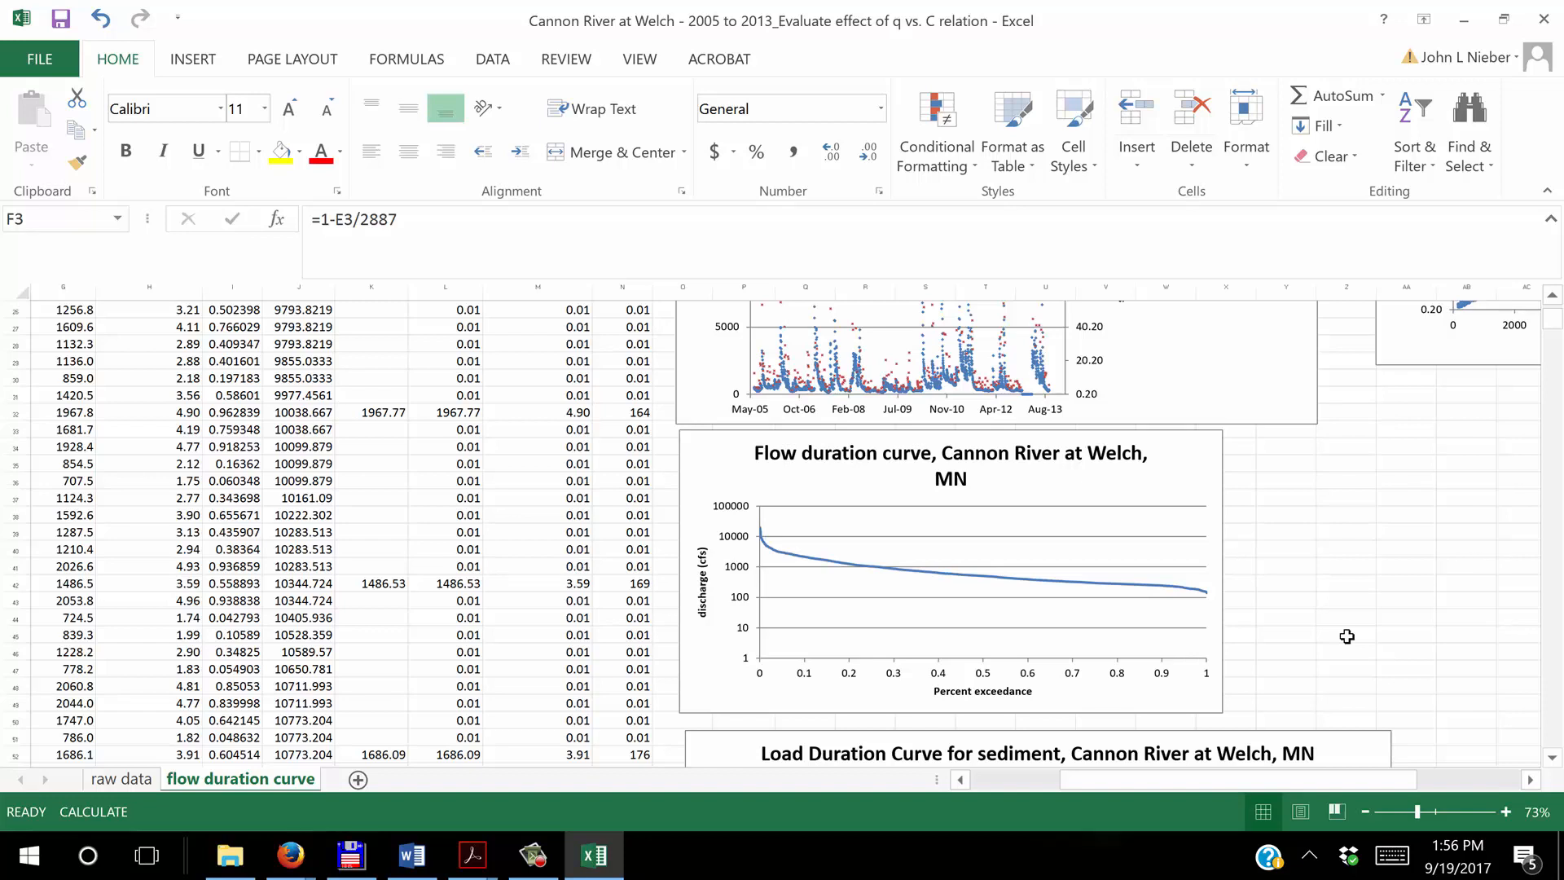
{"action": "mouse_move", "coordinate": [1350, 642]}
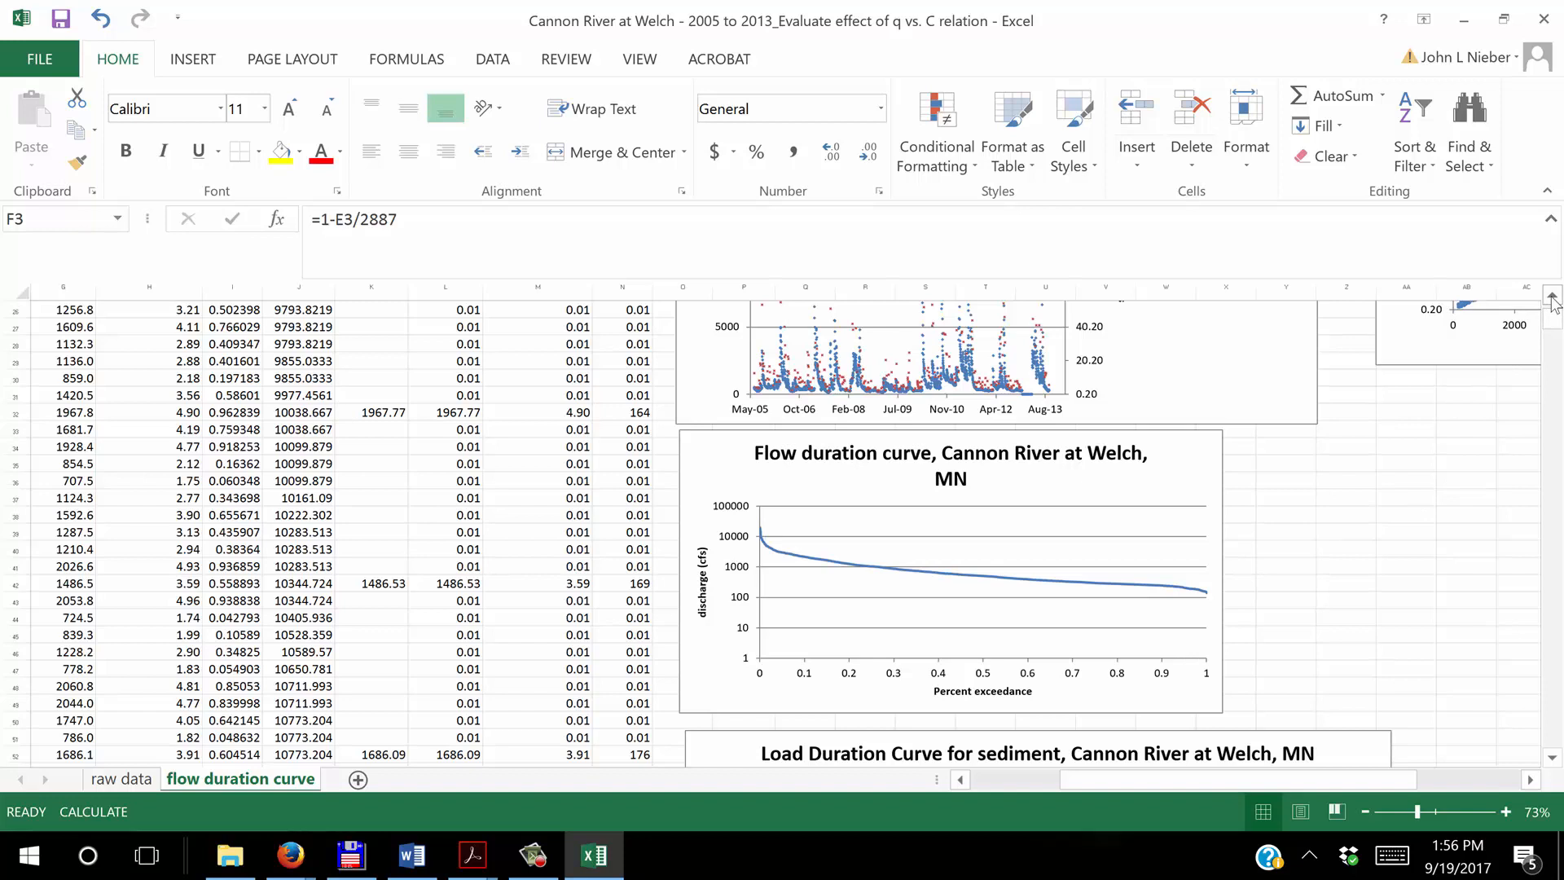
{"action": "mouse_move", "coordinate": [1406, 495]}
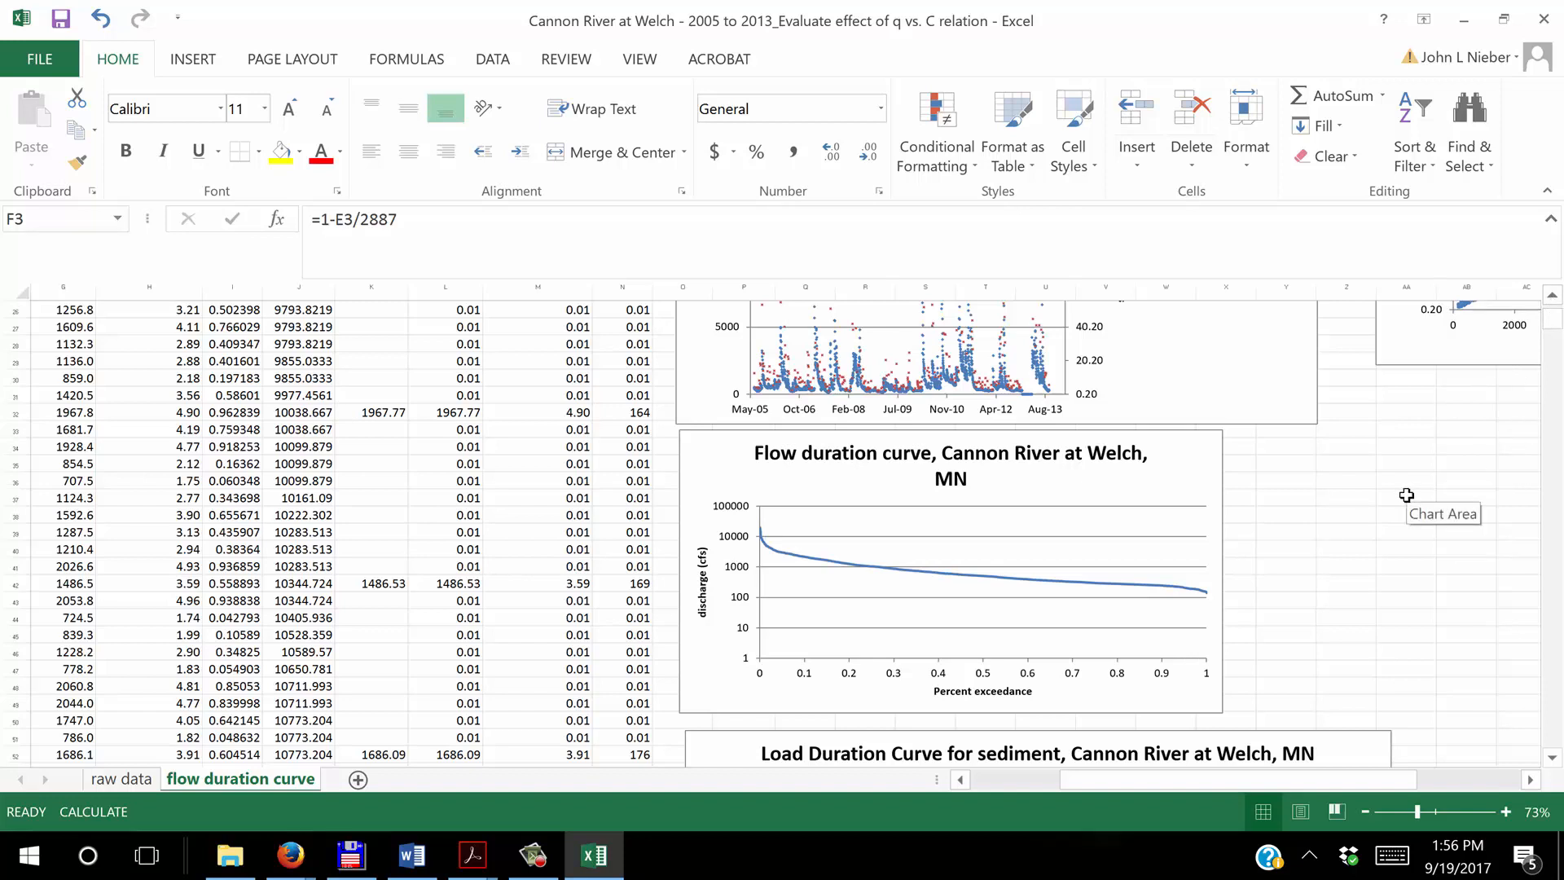
{"action": "mouse_move", "coordinate": [1376, 539]}
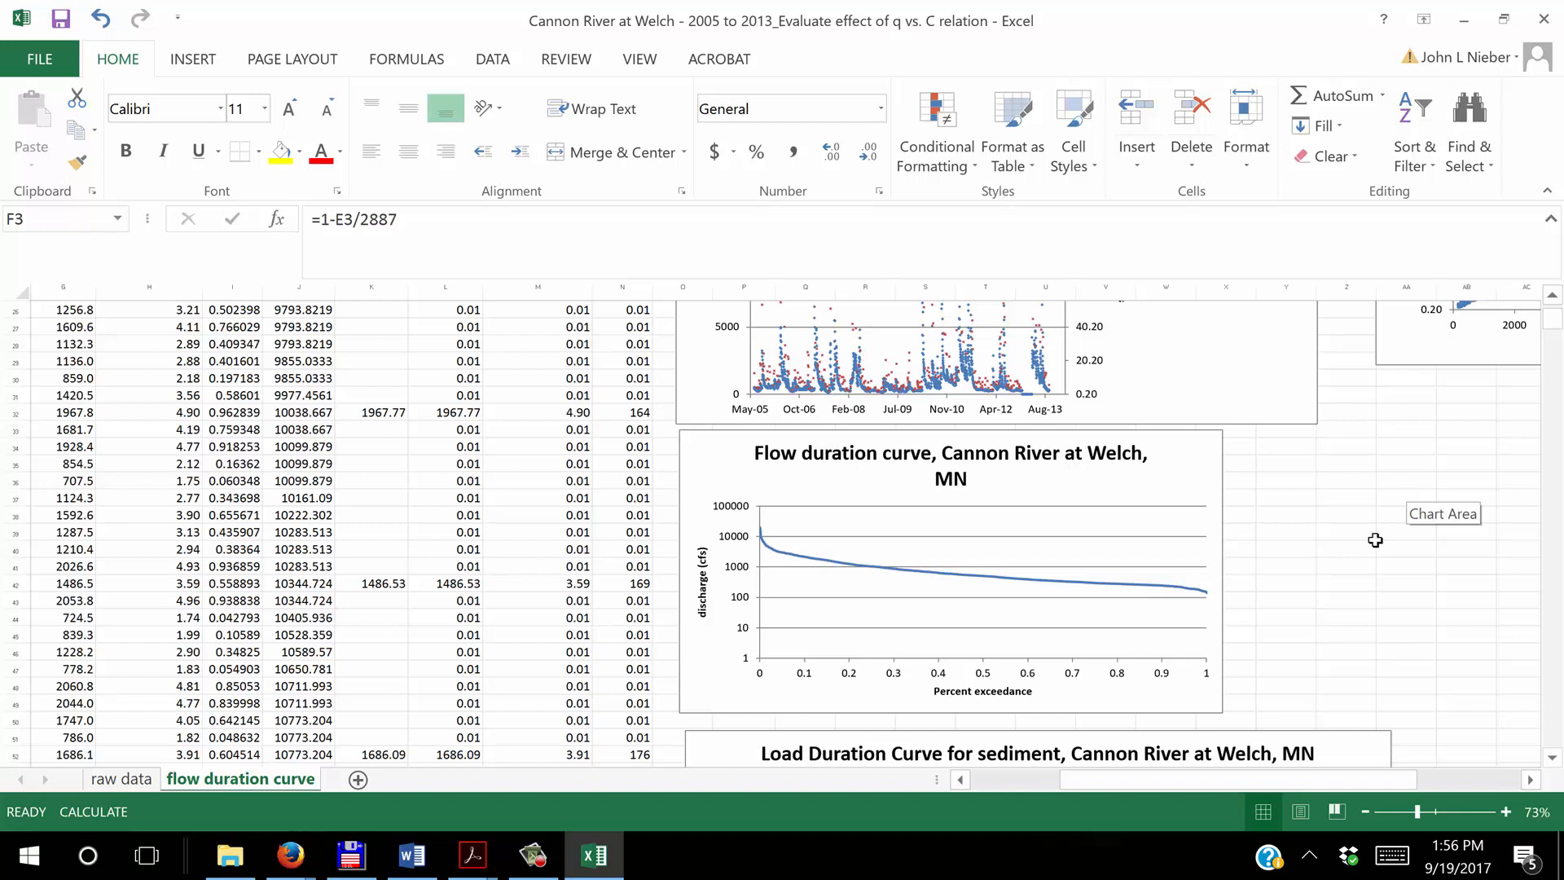
{"action": "left_click", "coordinate": [534, 855]}
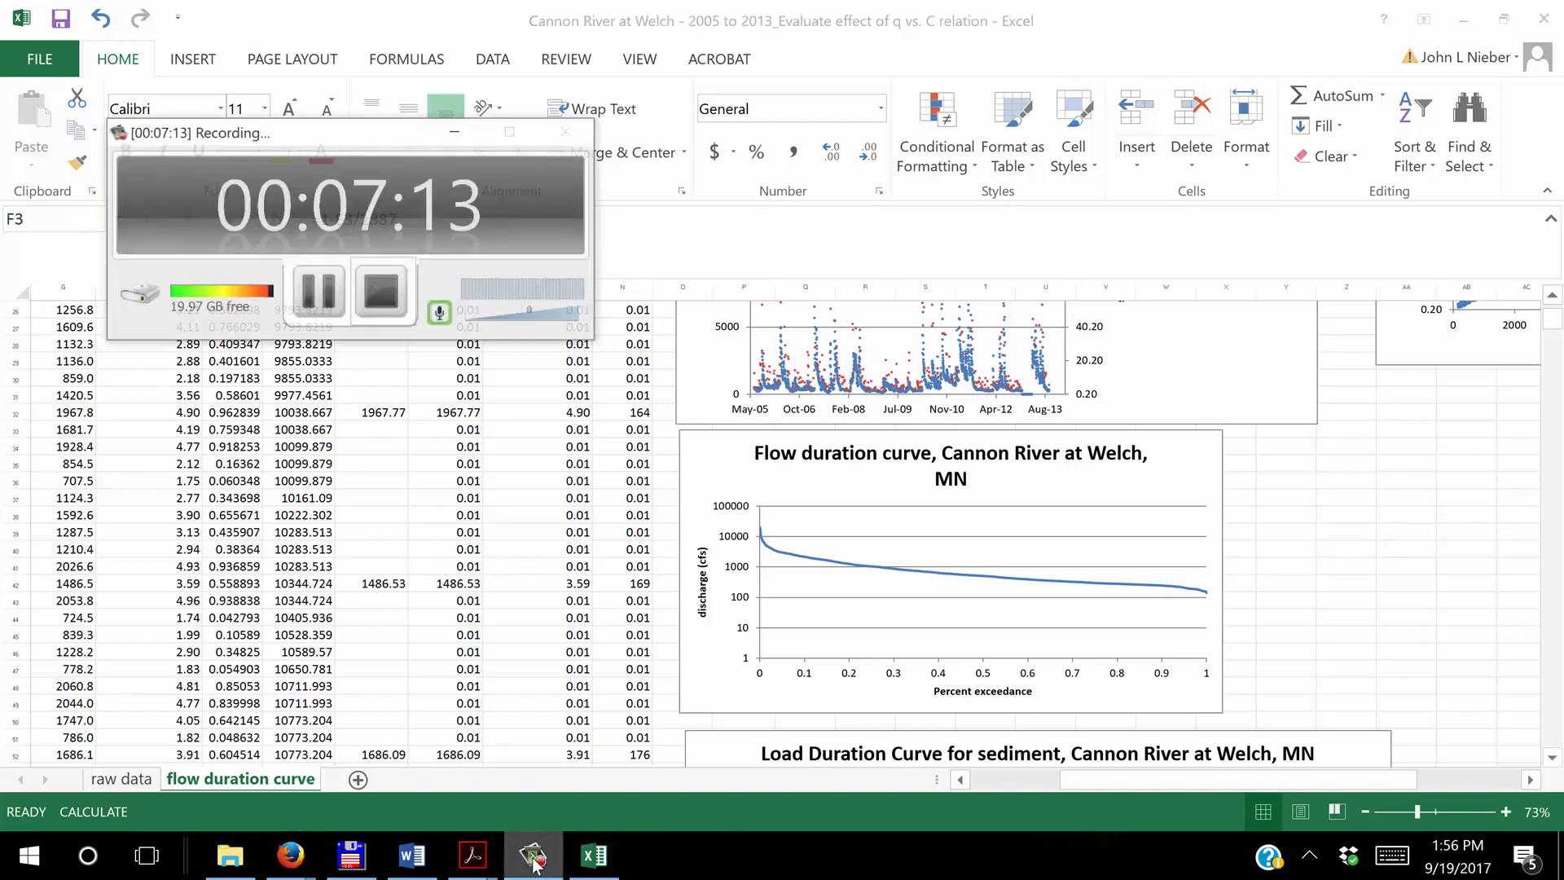